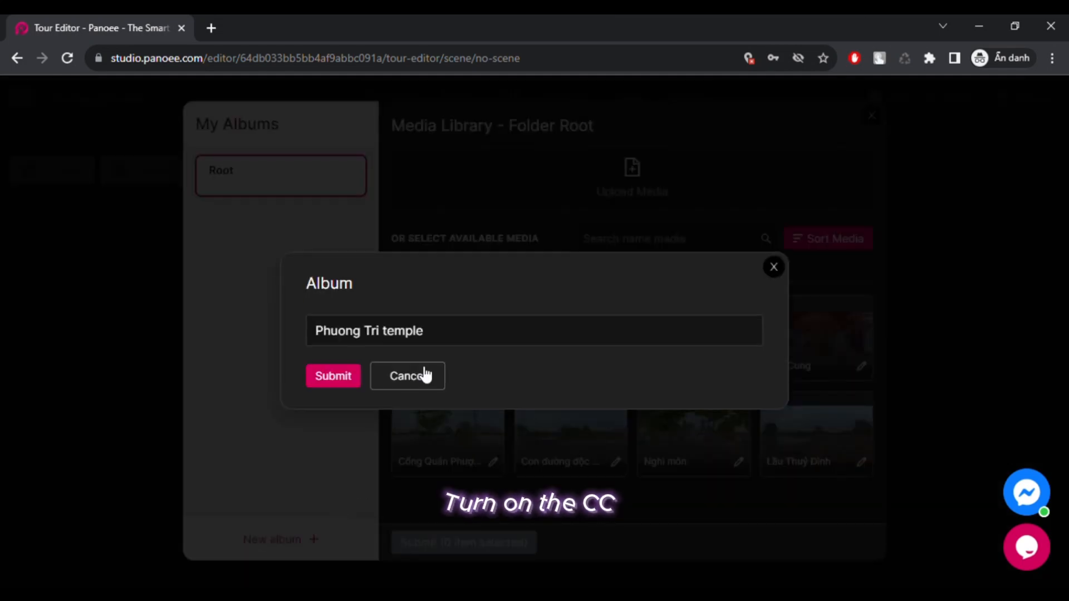
# Step: Close the Album dialog to reach the projects dashboard listing Goodman's shop and Lạng Sơn
pyautogui.click(333, 375)
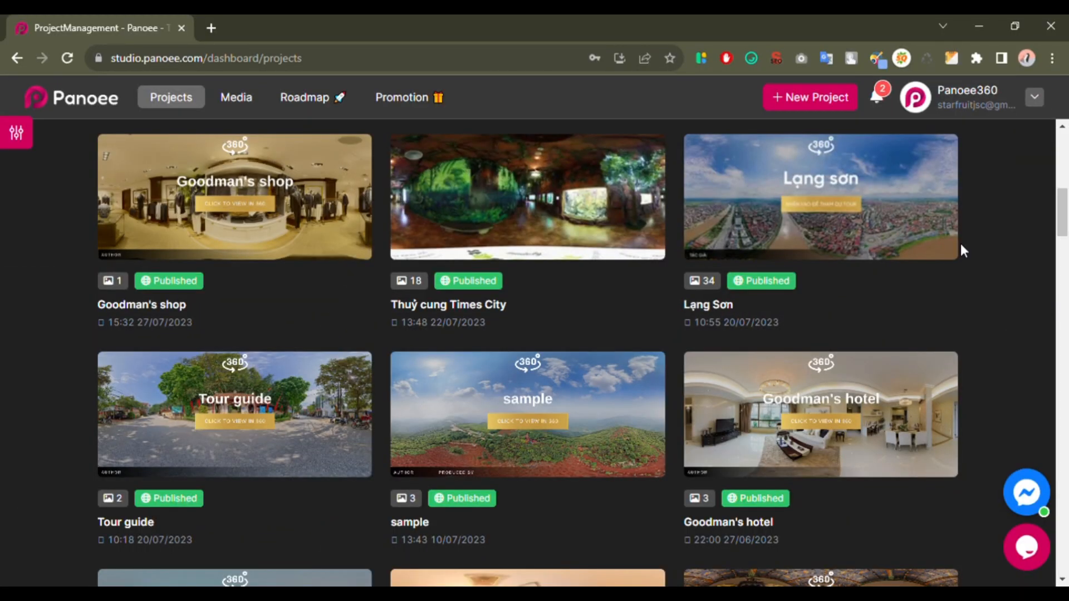
pyautogui.moveTo(1019, 258)
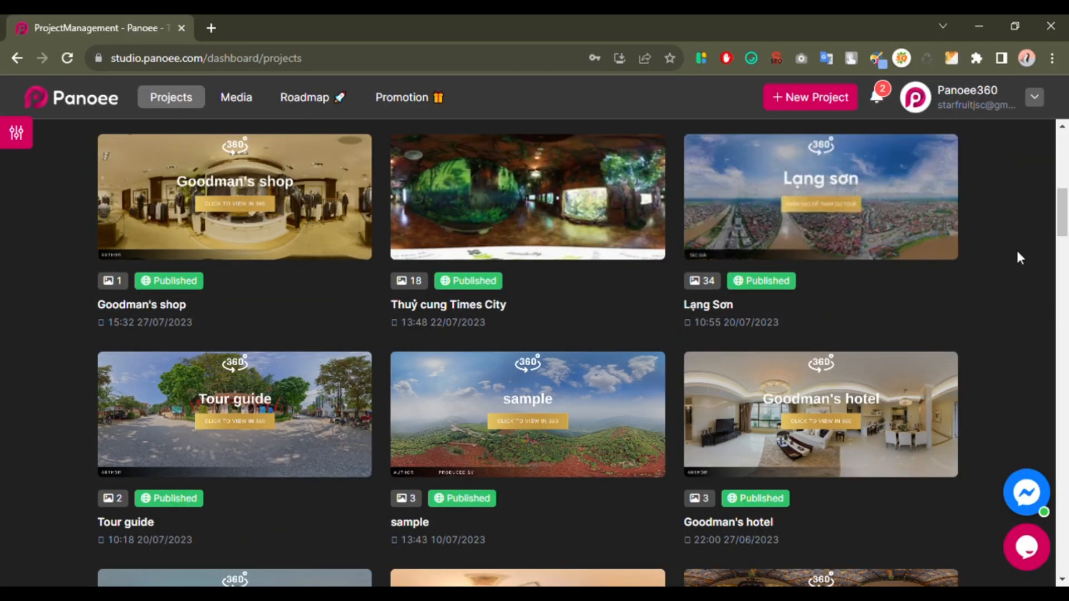
# Step: Scroll down the project grid and open the Quán Phượng Trì tour in the Tour Editor
pyautogui.scroll(-3)
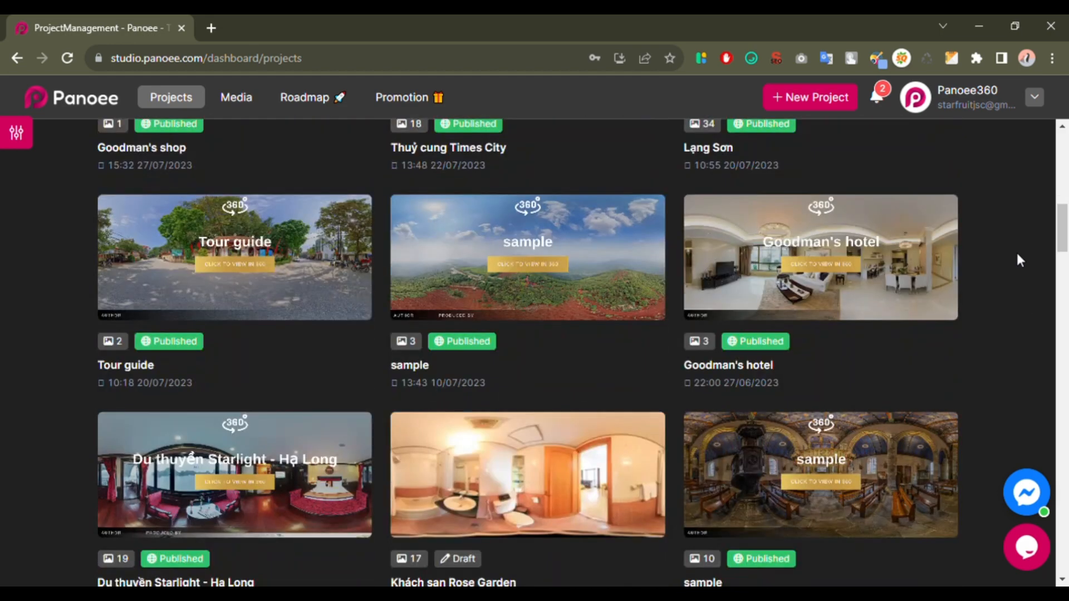
pyautogui.scroll(-3)
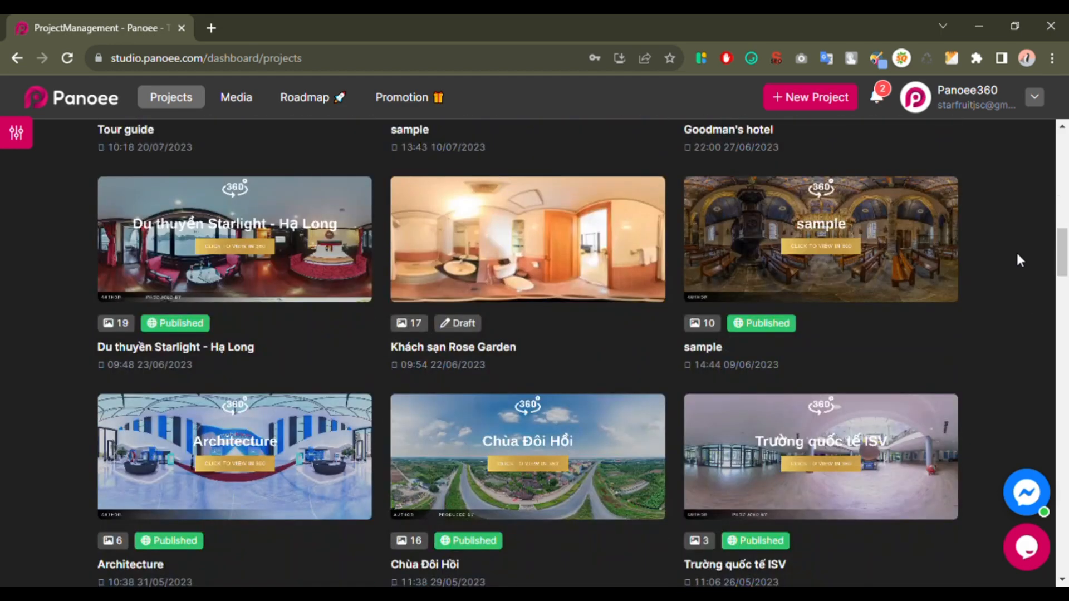
pyautogui.scroll(-3)
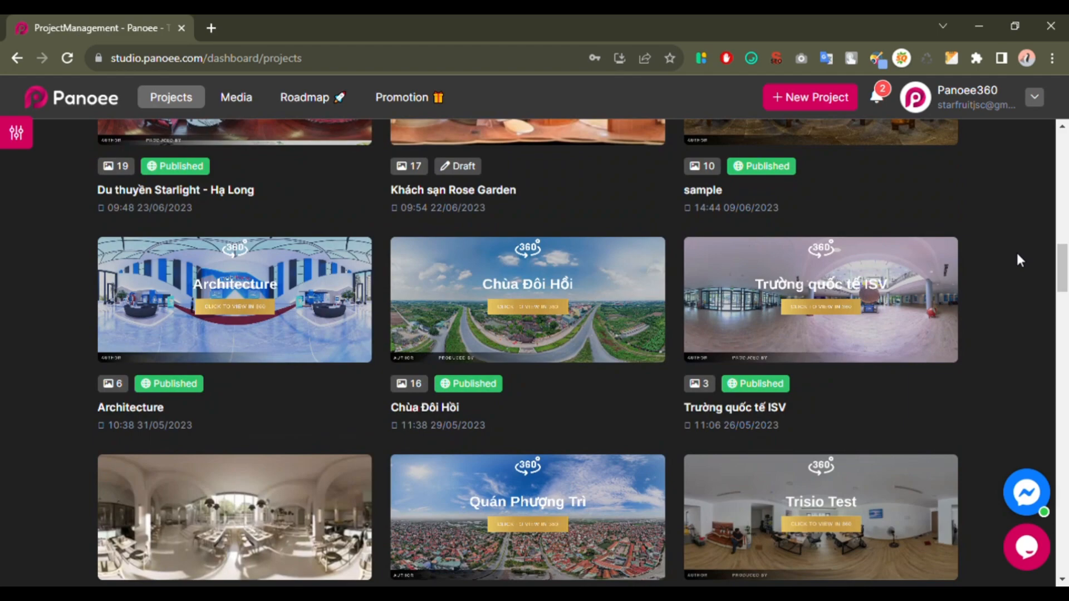
pyautogui.scroll(-3)
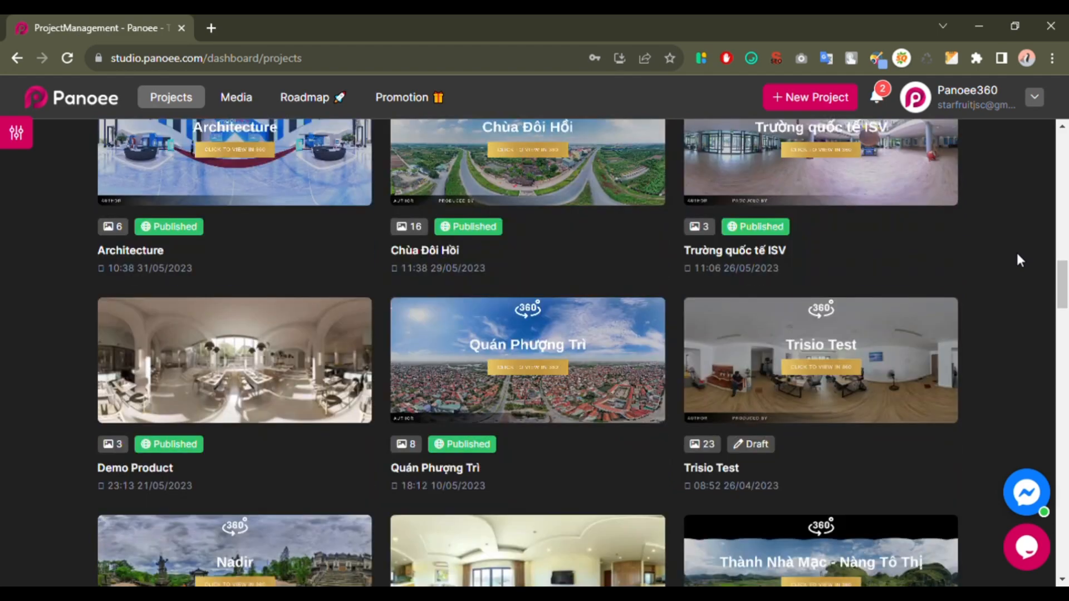
pyautogui.click(526, 360)
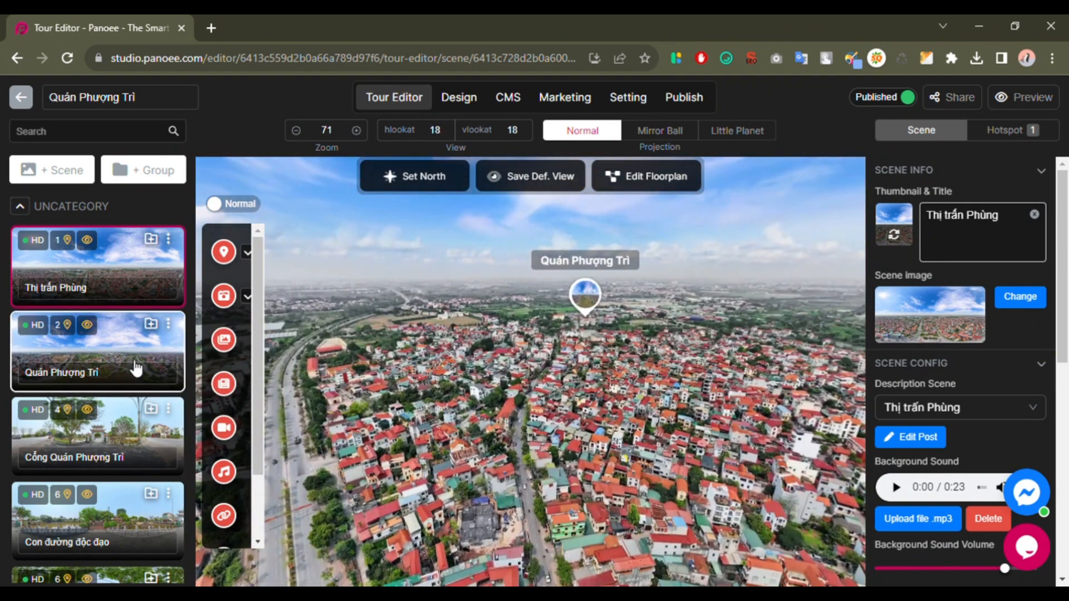
# Step: Select the Quán Phượng Trì scene and turn the panorama toward the temple gate and riverside road
pyautogui.click(98, 351)
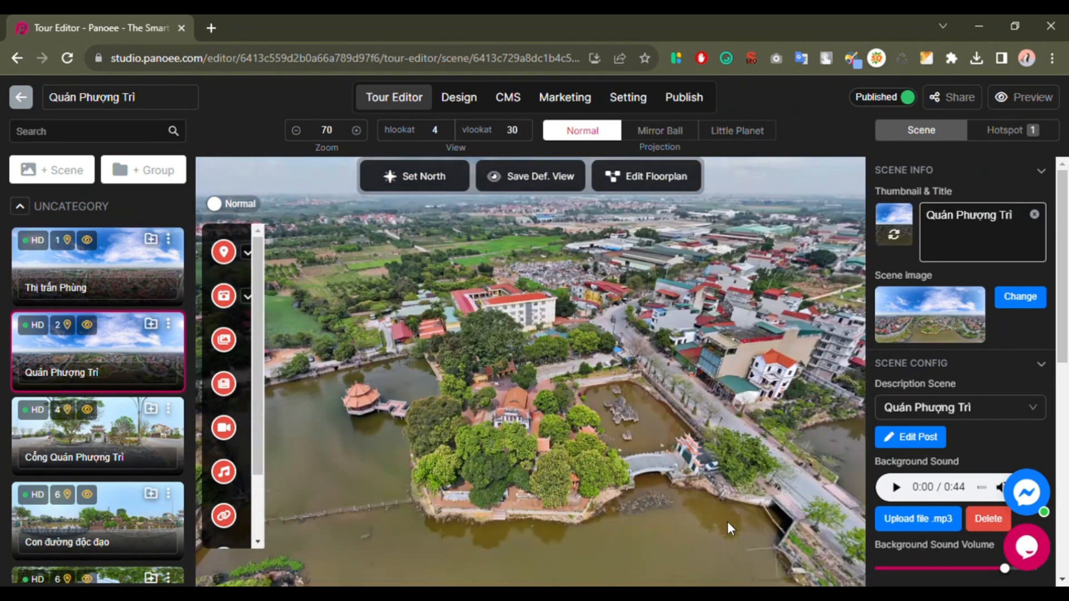
pyautogui.moveTo(729, 528); pyautogui.dragTo(507, 474)
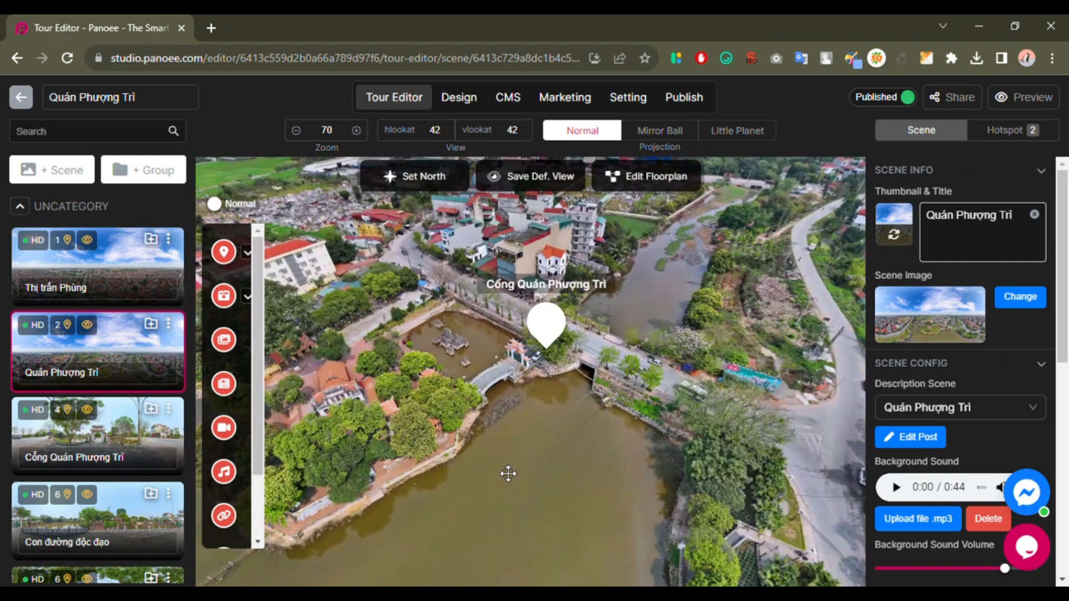
pyautogui.moveTo(508, 473); pyautogui.dragTo(545, 469)
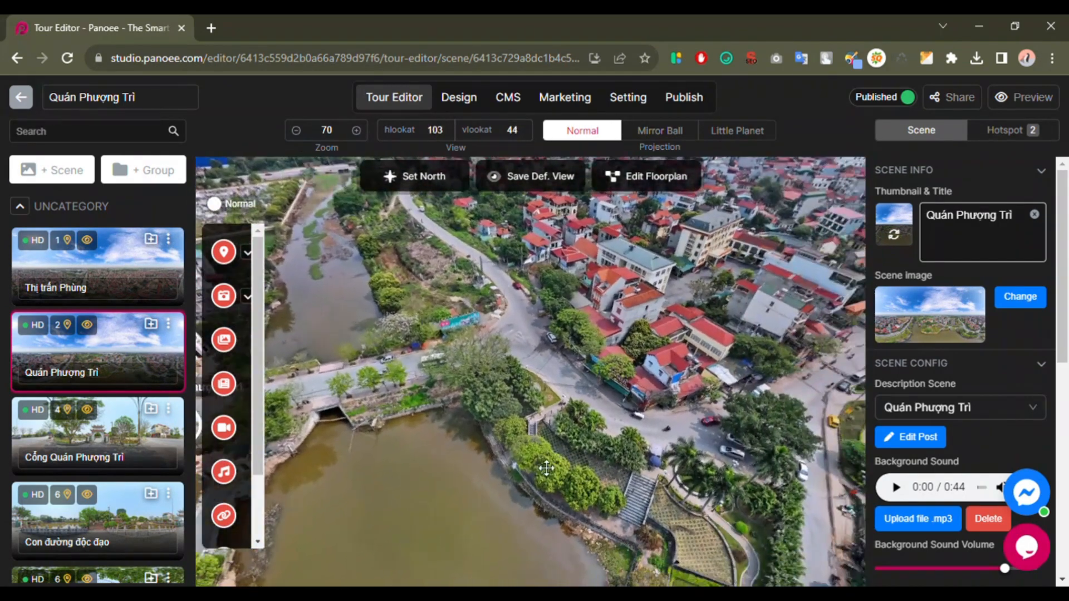
pyautogui.click(1023, 96)
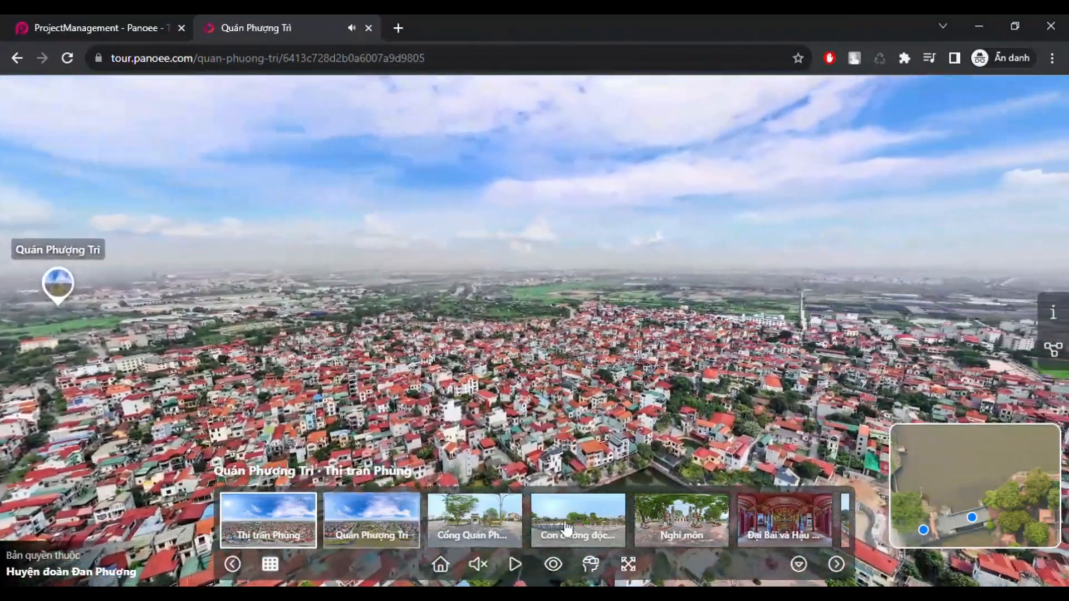
# Step: Pick the Quán Phượng Trì thumbnail from the tour viewer's bottom scene strip
pyautogui.click(371, 520)
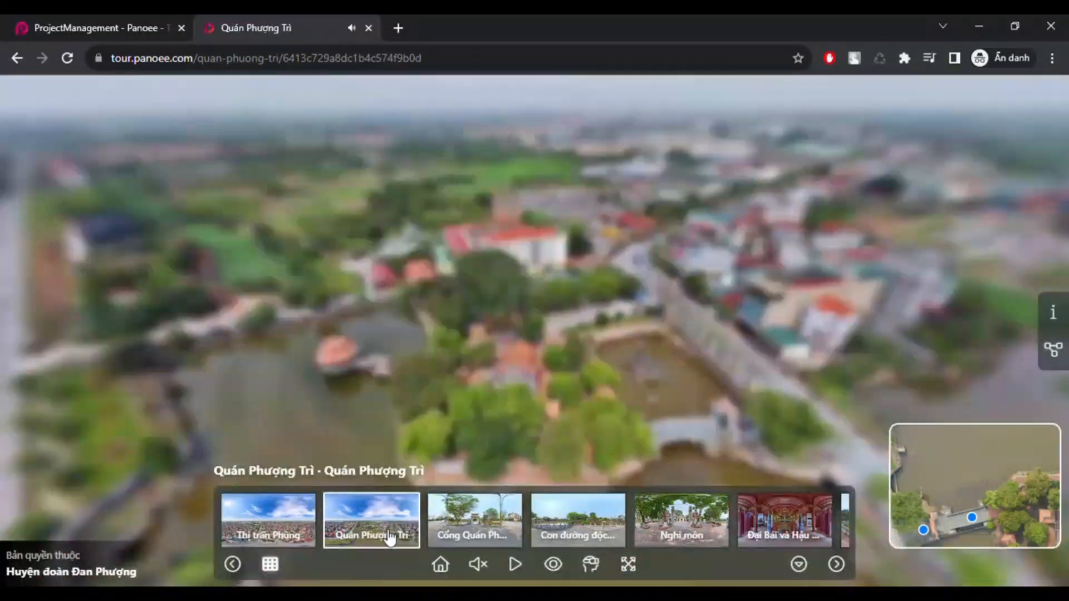
pyautogui.click(474, 520)
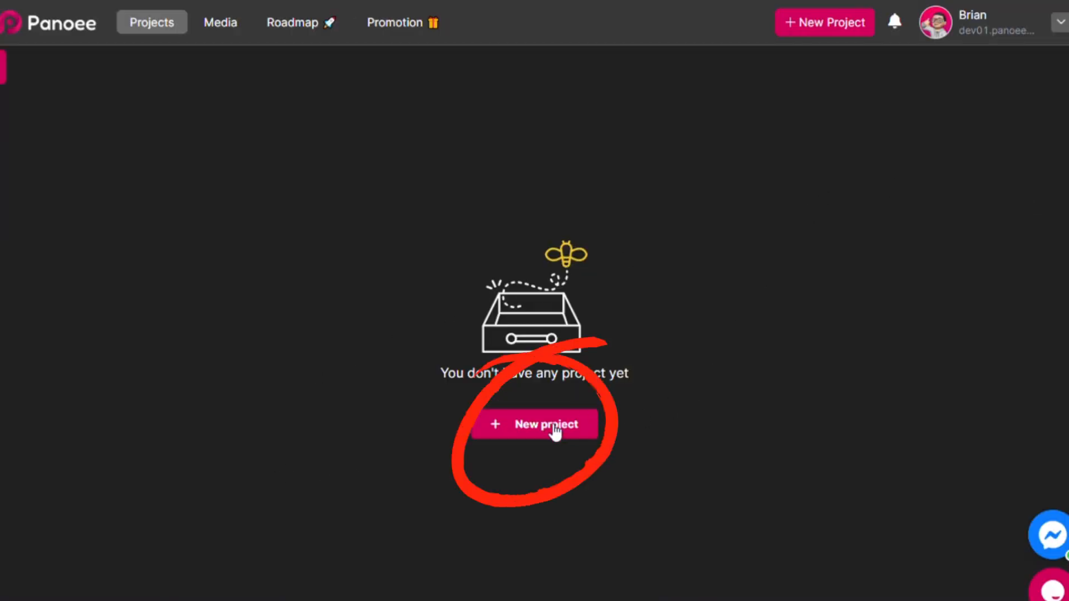
# Step: Start a new project and enter the title 'Phuong Tri temple' with a temple description
pyautogui.click(535, 425)
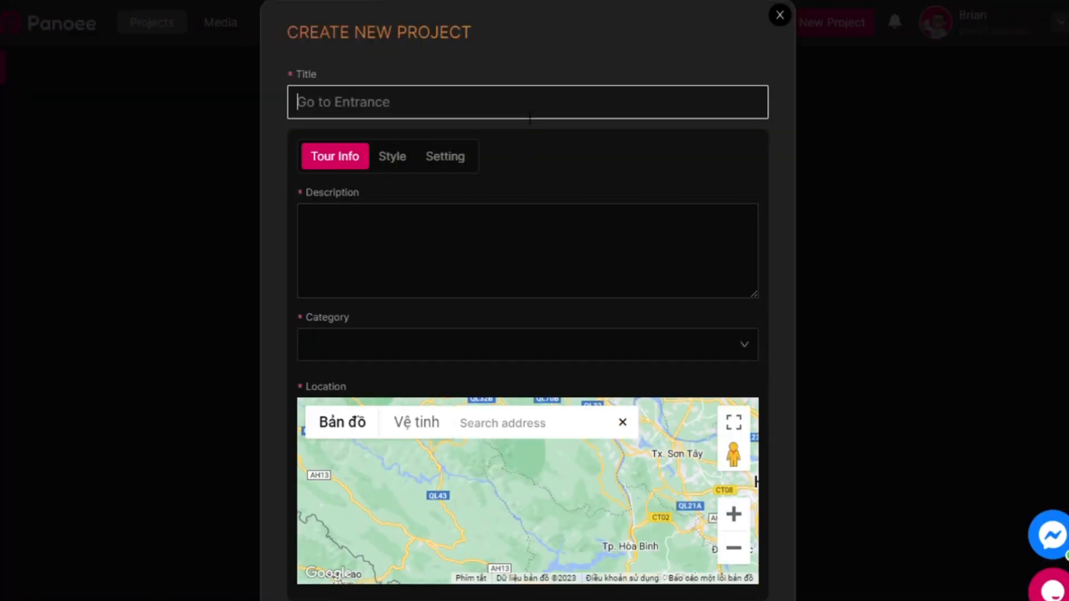
pyautogui.write('Phuong')
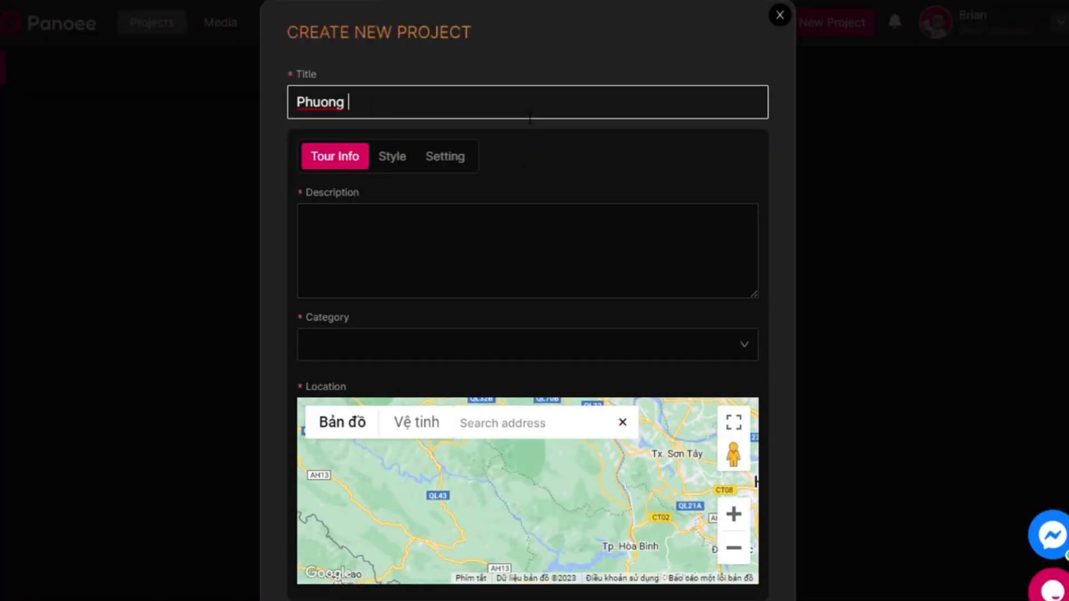
pyautogui.write('Tri temple')
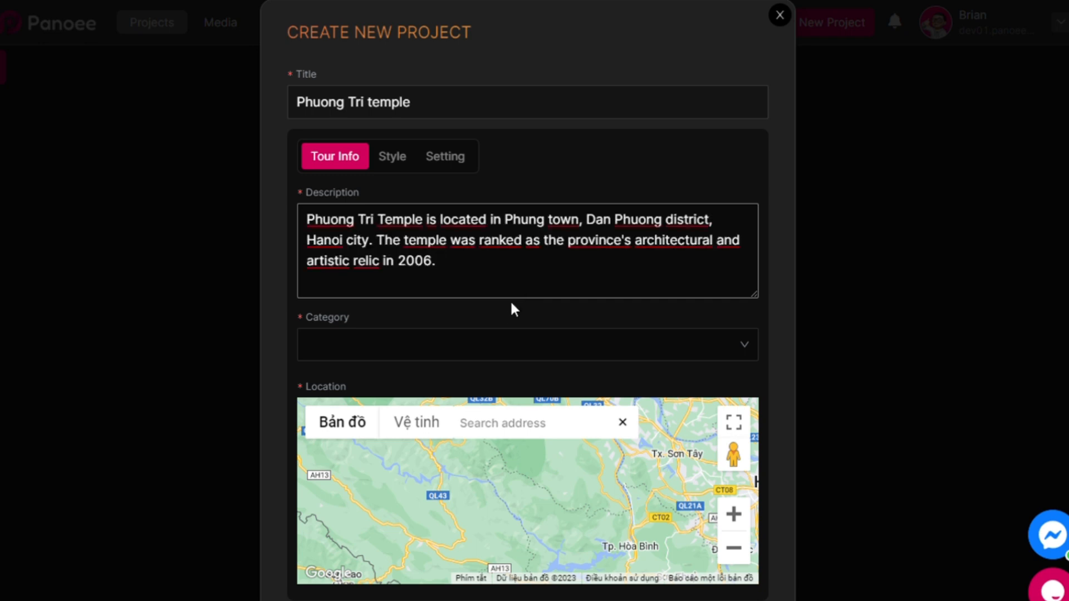
# Step: Choose the Architecture category and search 'quán' to pin the Phượng Trì, Phùng town location
pyautogui.click(525, 344)
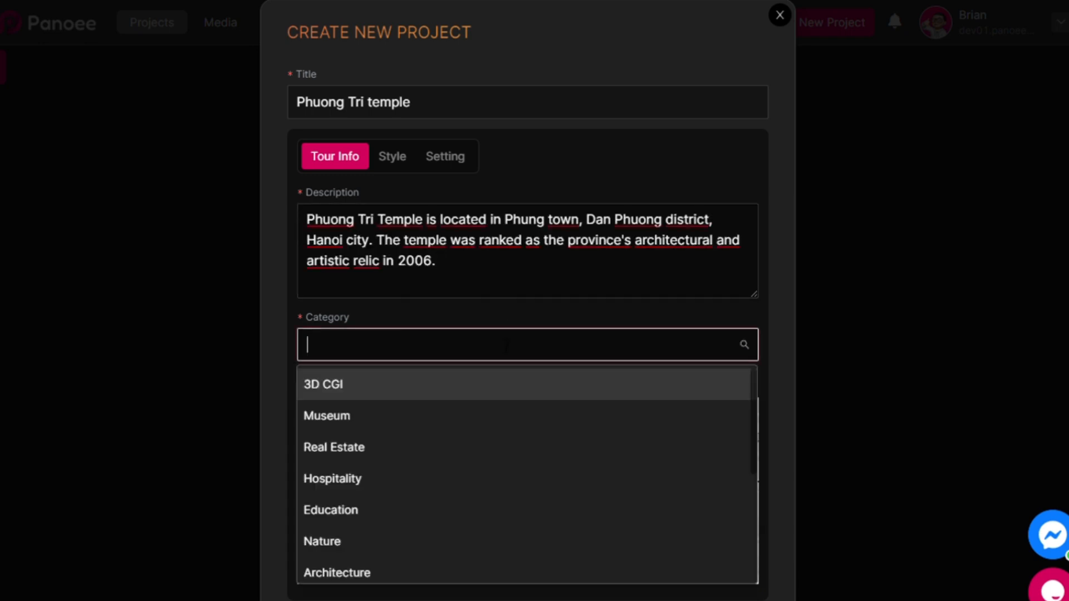
pyautogui.scroll(-3)
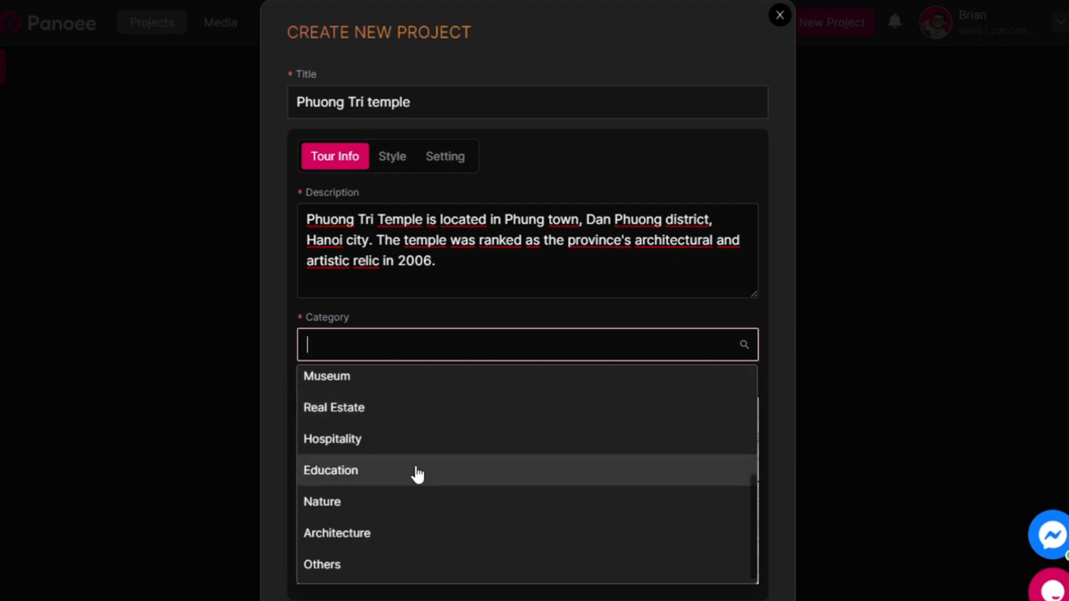
pyautogui.click(336, 533)
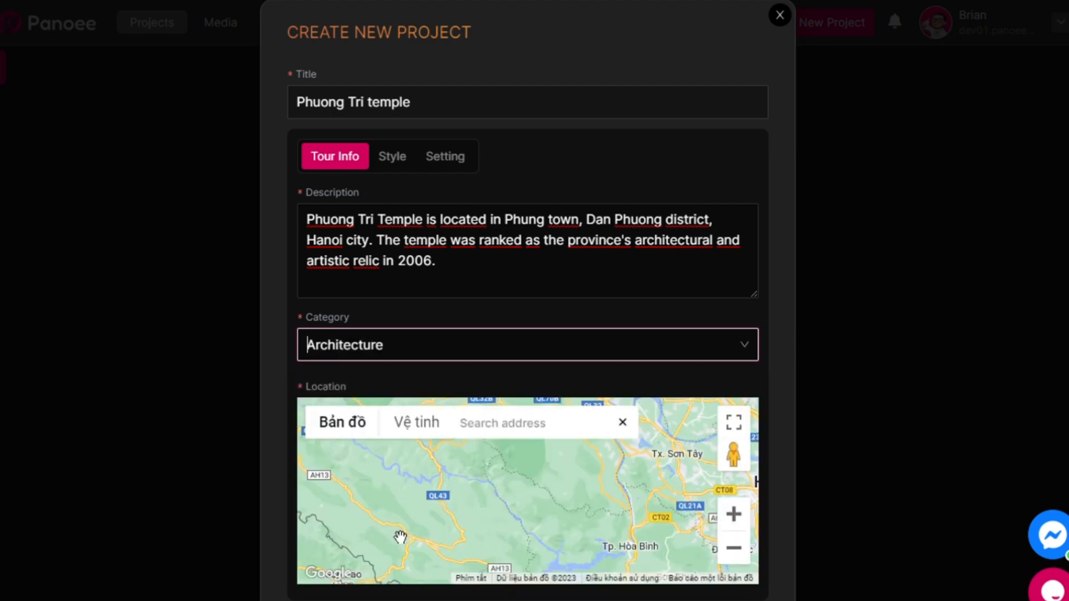
pyautogui.scroll(-3)
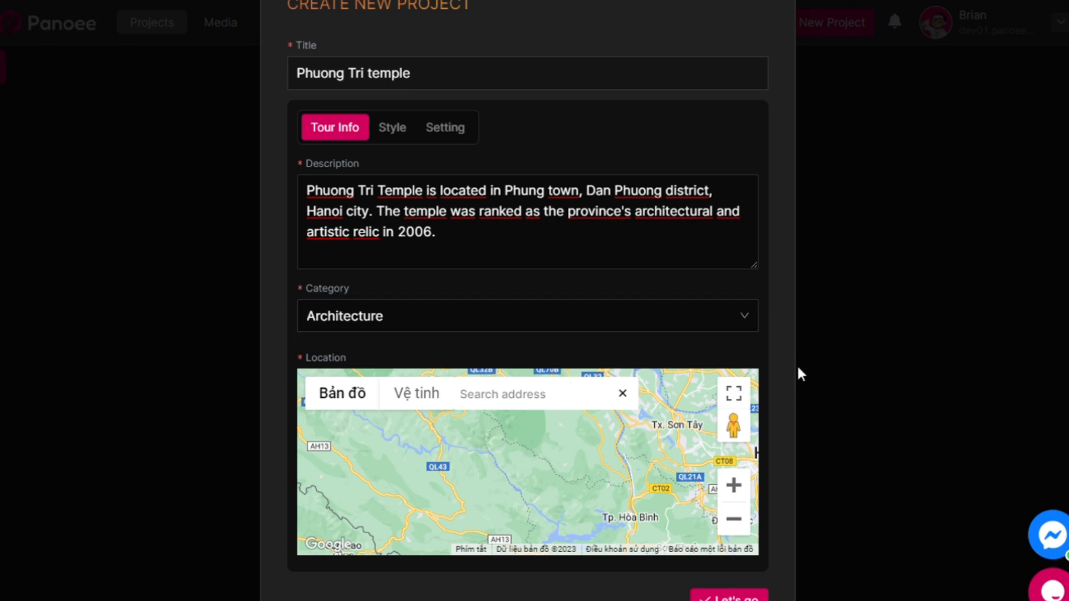
pyautogui.write('quán qu')
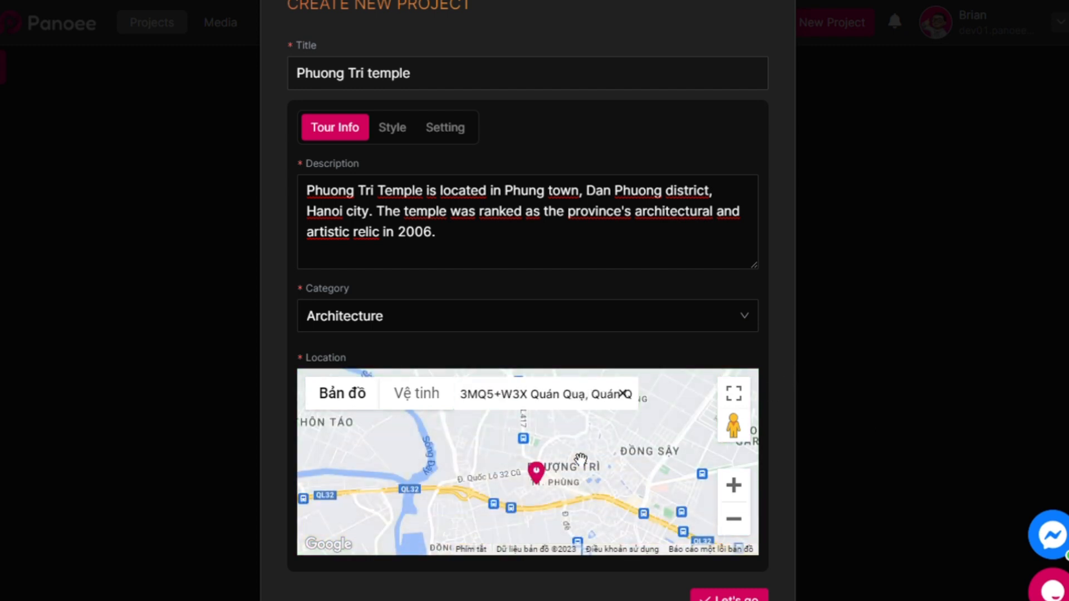
pyautogui.moveTo(785, 210)
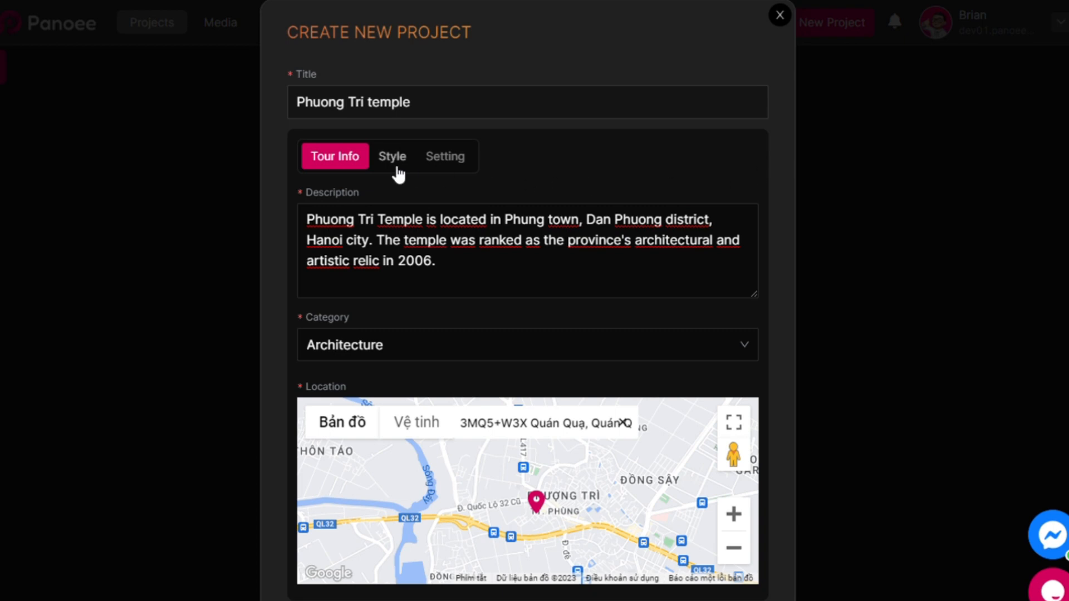
# Step: In Style options, keep the Base theme and find no project to inherit design from
pyautogui.click(392, 155)
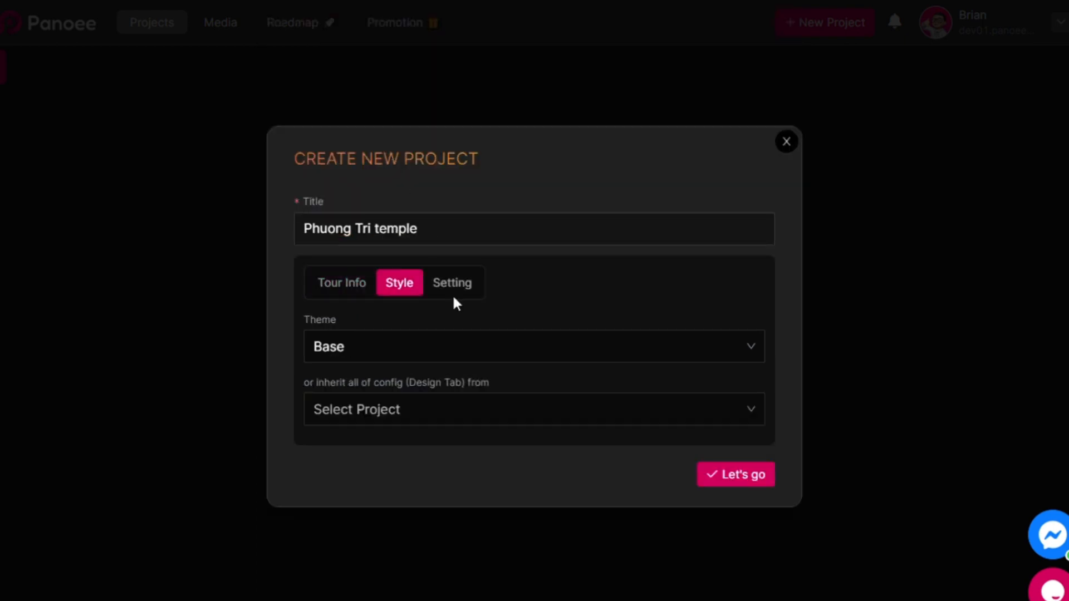
pyautogui.click(533, 346)
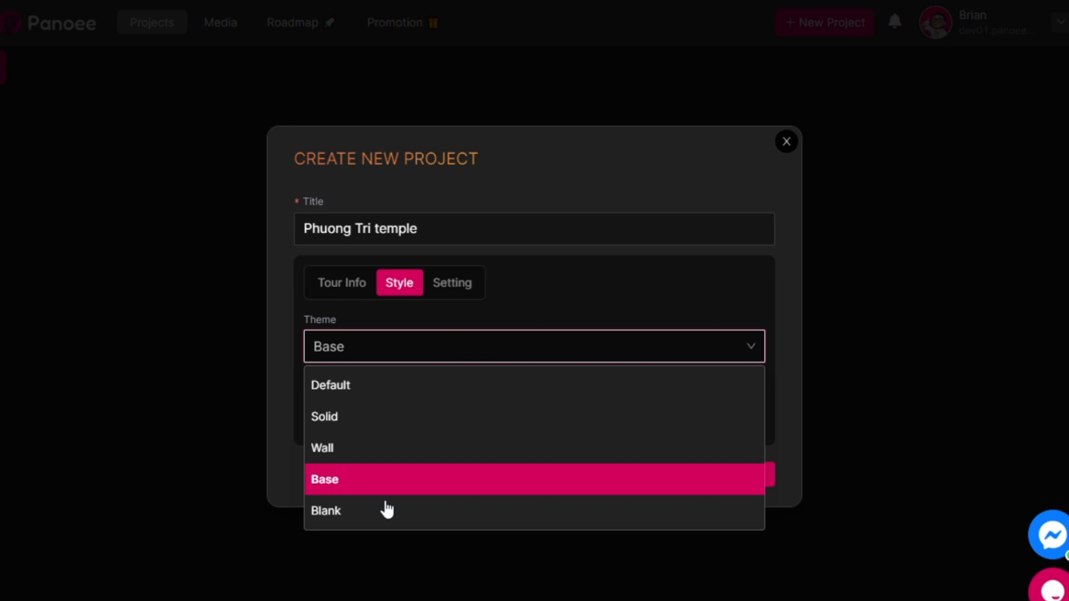
pyautogui.moveTo(448, 432)
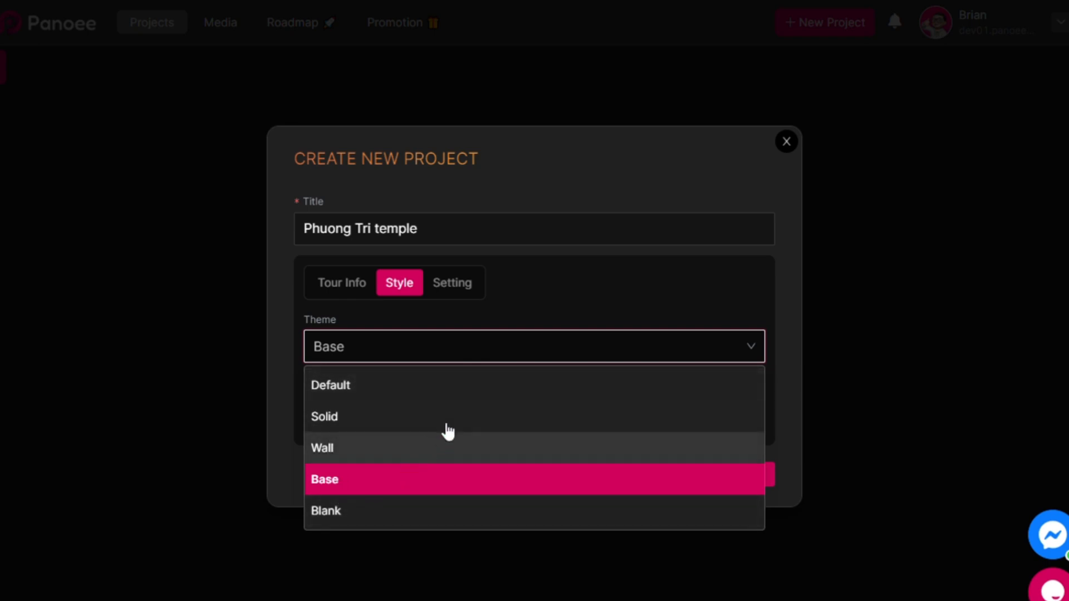
pyautogui.click(324, 479)
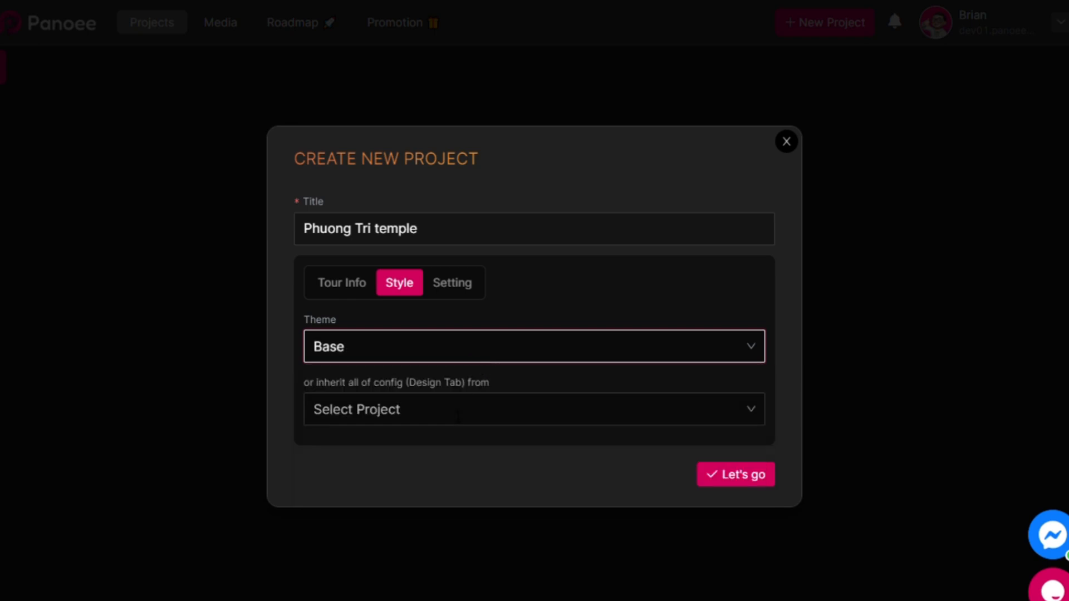
pyautogui.click(534, 409)
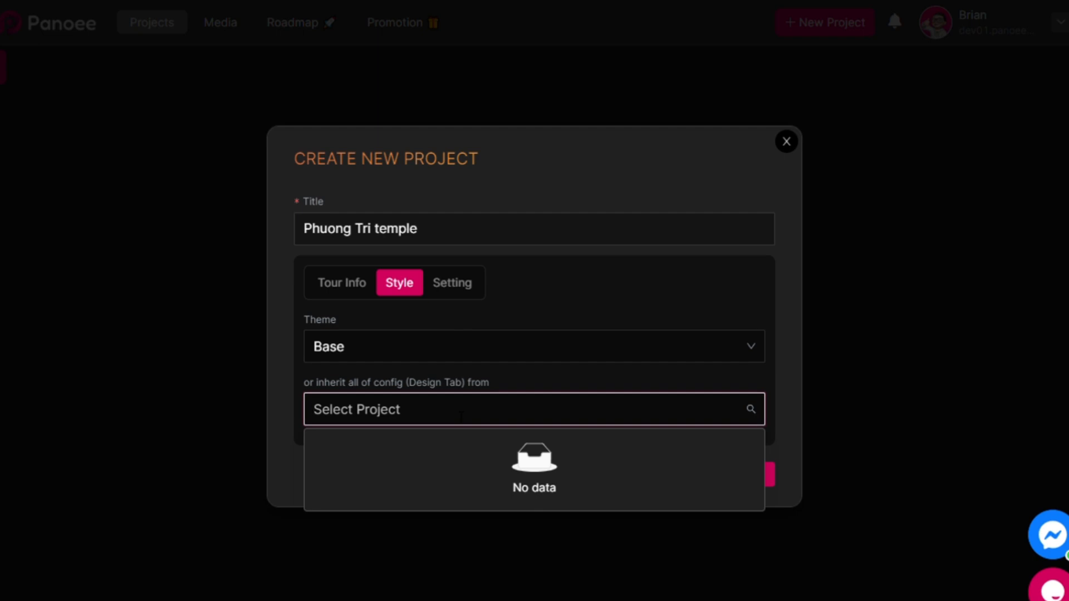
pyautogui.moveTo(463, 293)
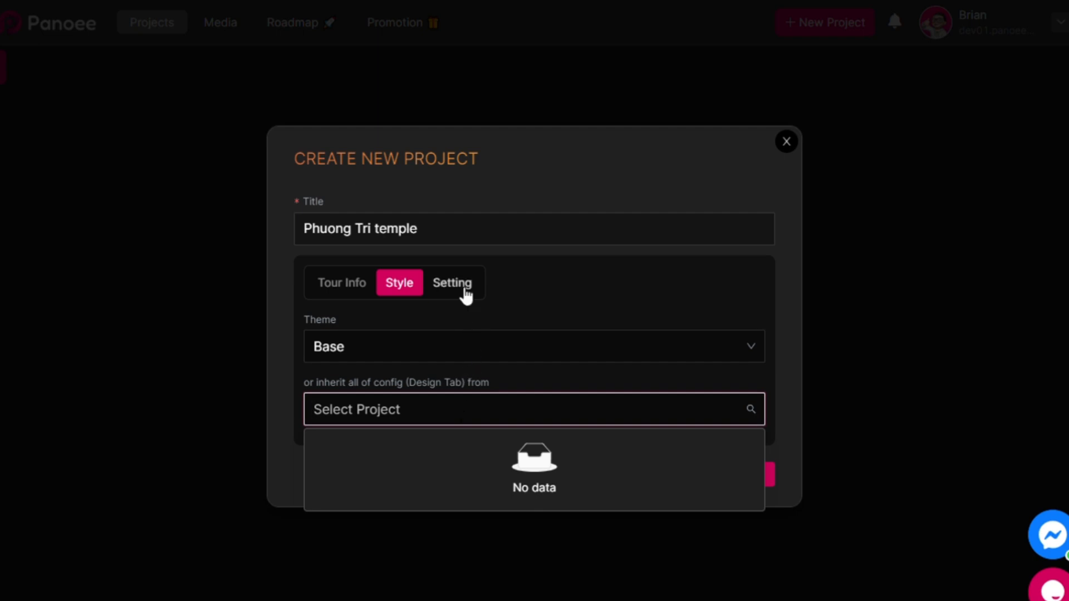
pyautogui.click(451, 282)
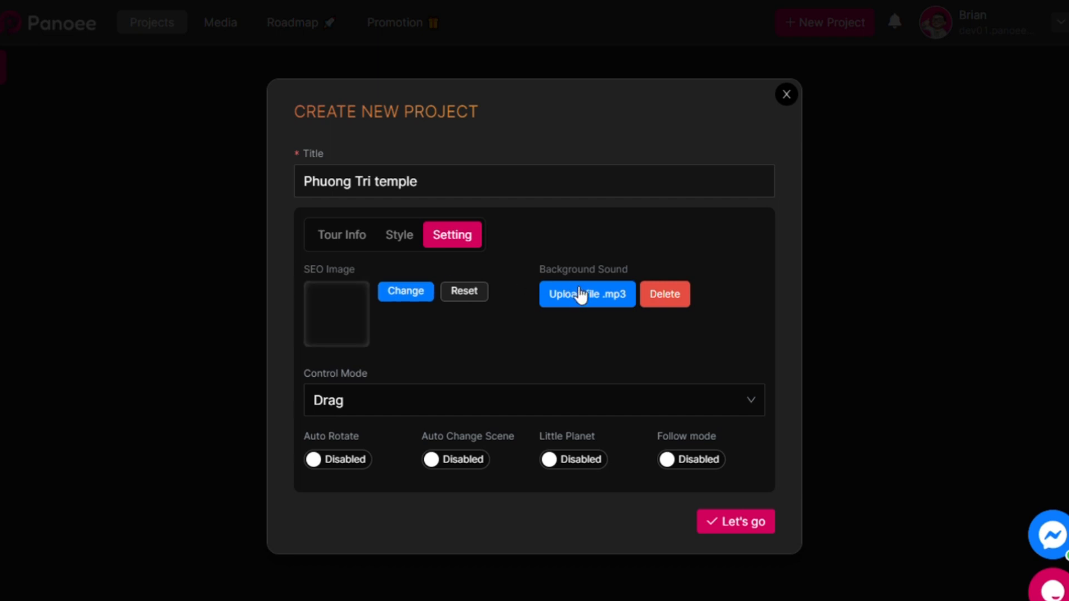
pyautogui.moveTo(585, 305)
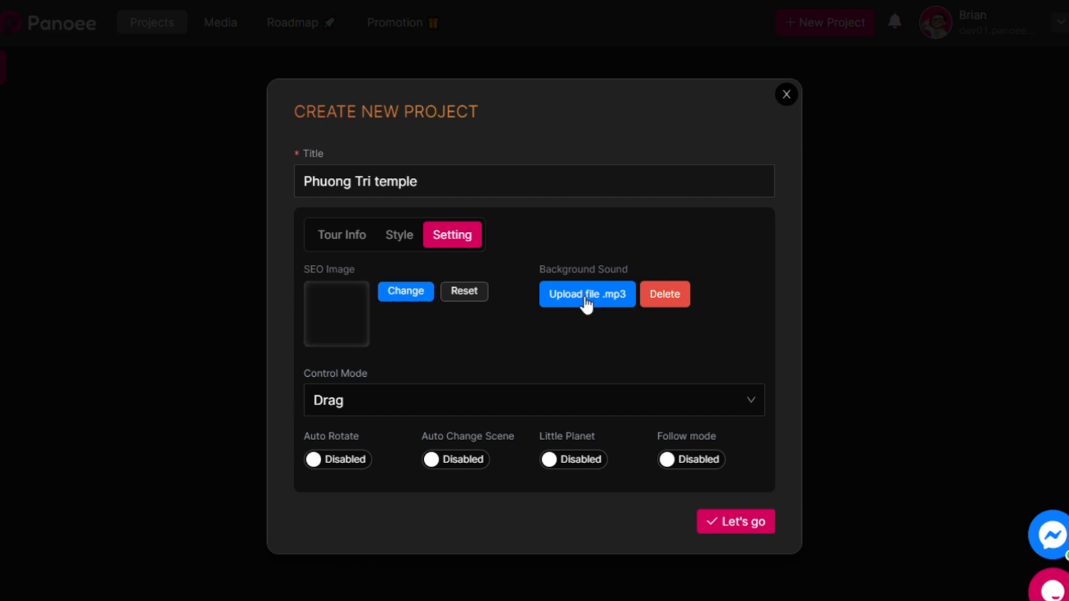
pyautogui.moveTo(506, 479)
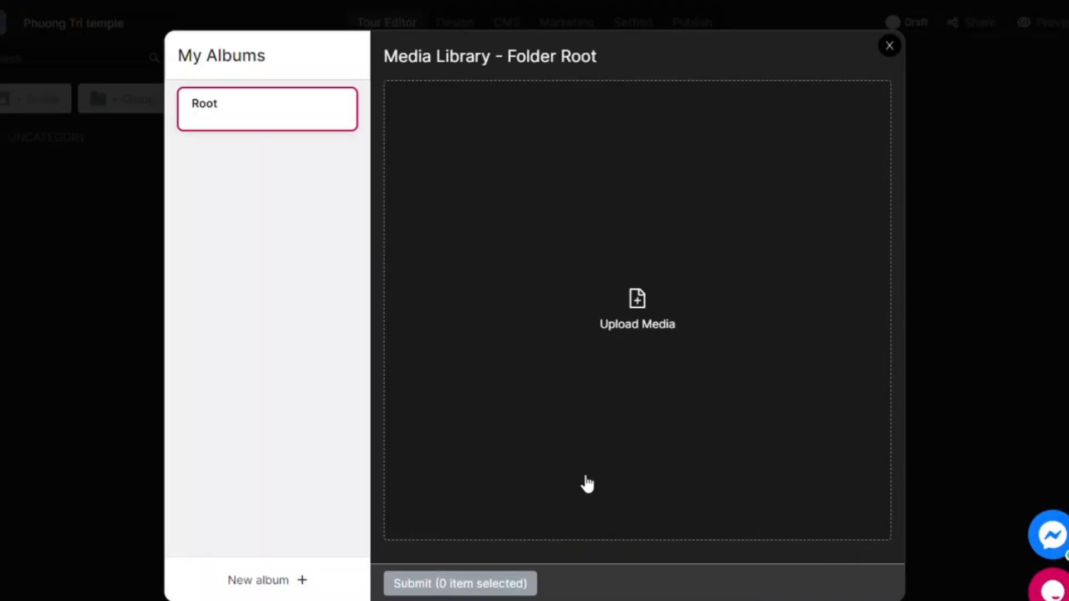
pyautogui.moveTo(676, 360)
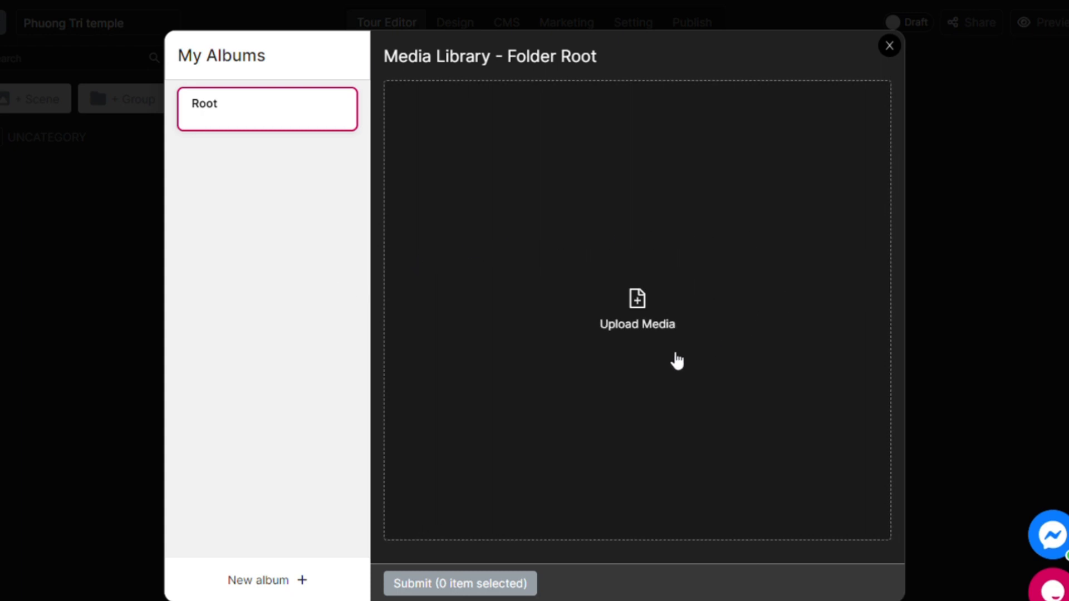
pyautogui.moveTo(591, 255)
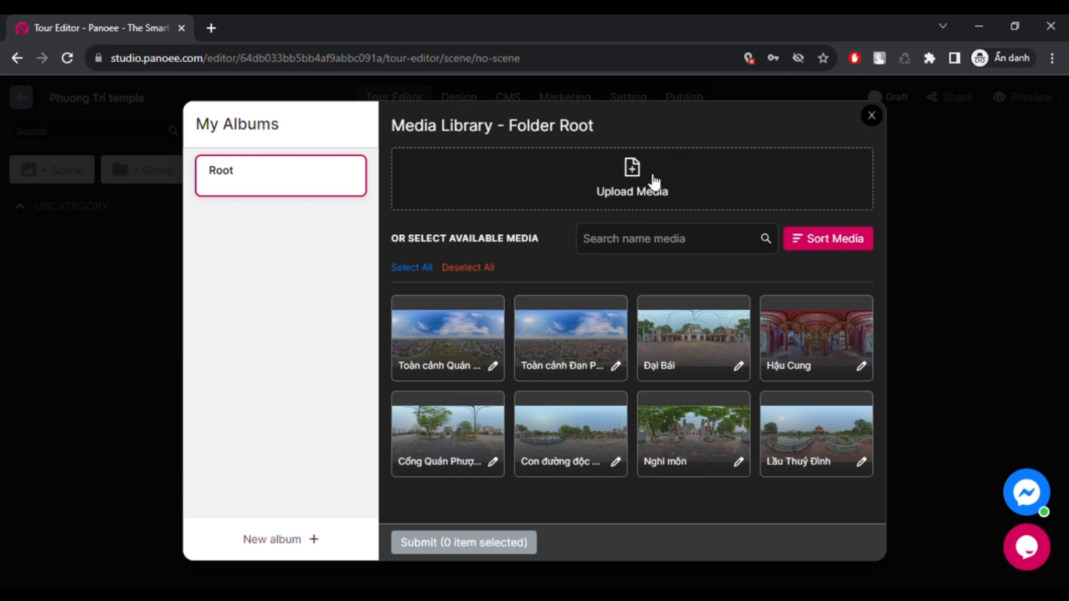
pyautogui.moveTo(313, 186)
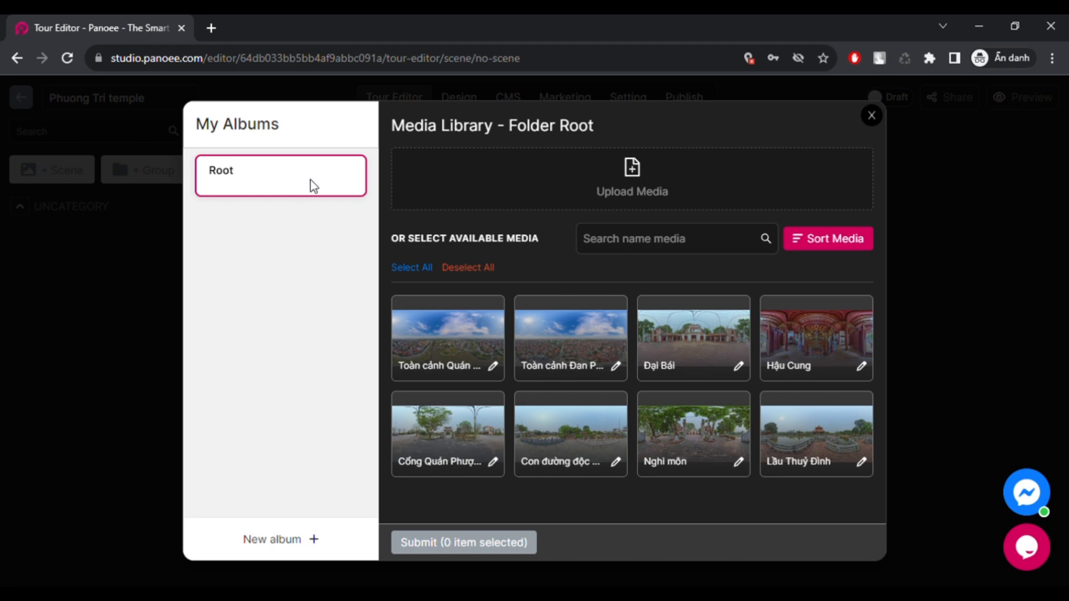
pyautogui.moveTo(350, 339)
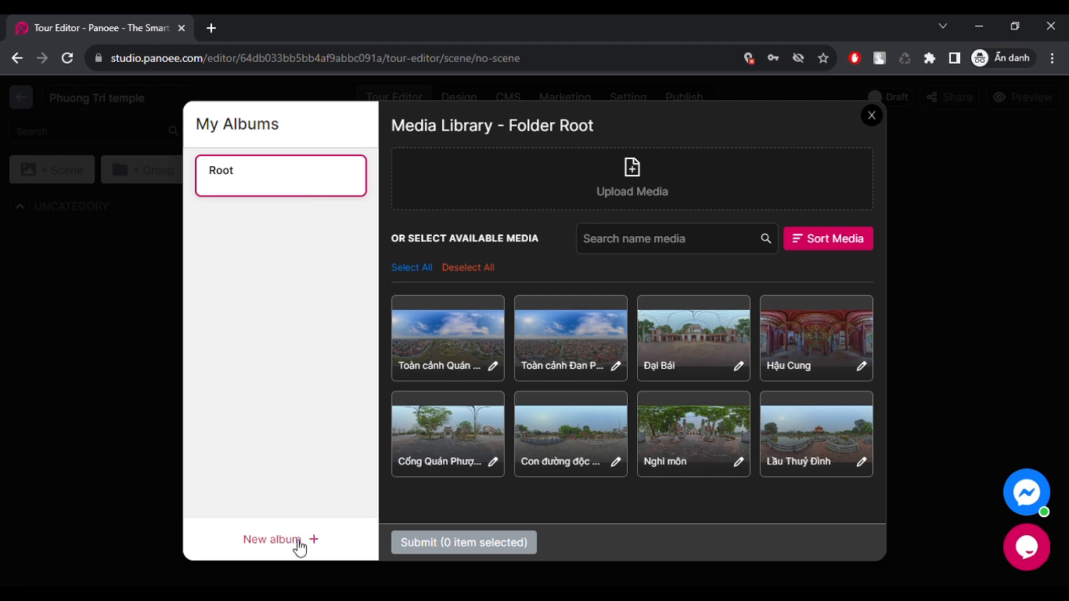
# Step: Submit a new album named 'Phuong Tri temple' and open it from My Albums
pyautogui.click(280, 539)
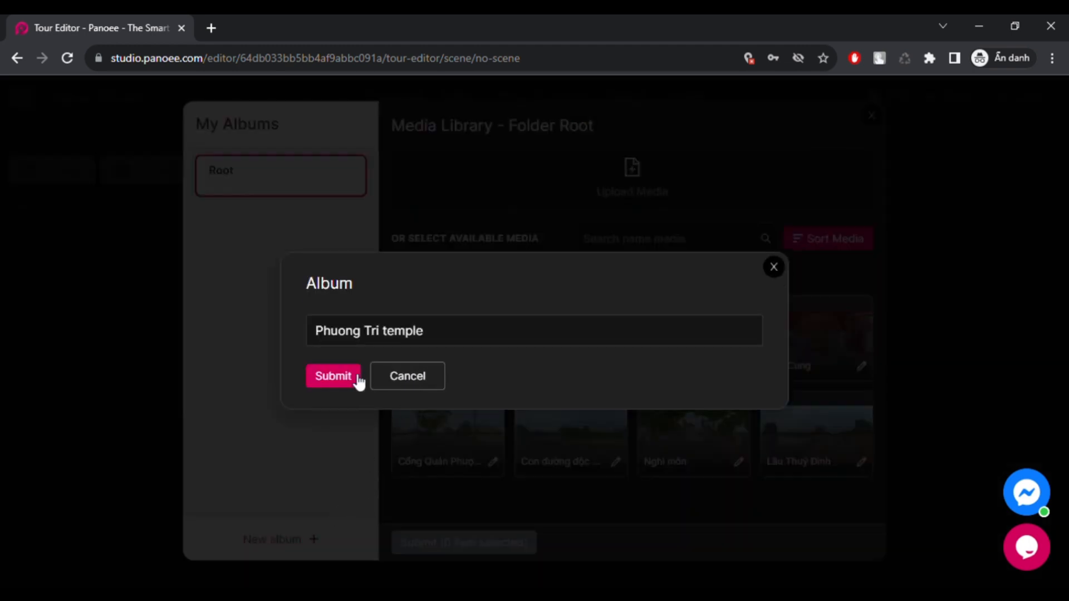
pyautogui.click(334, 376)
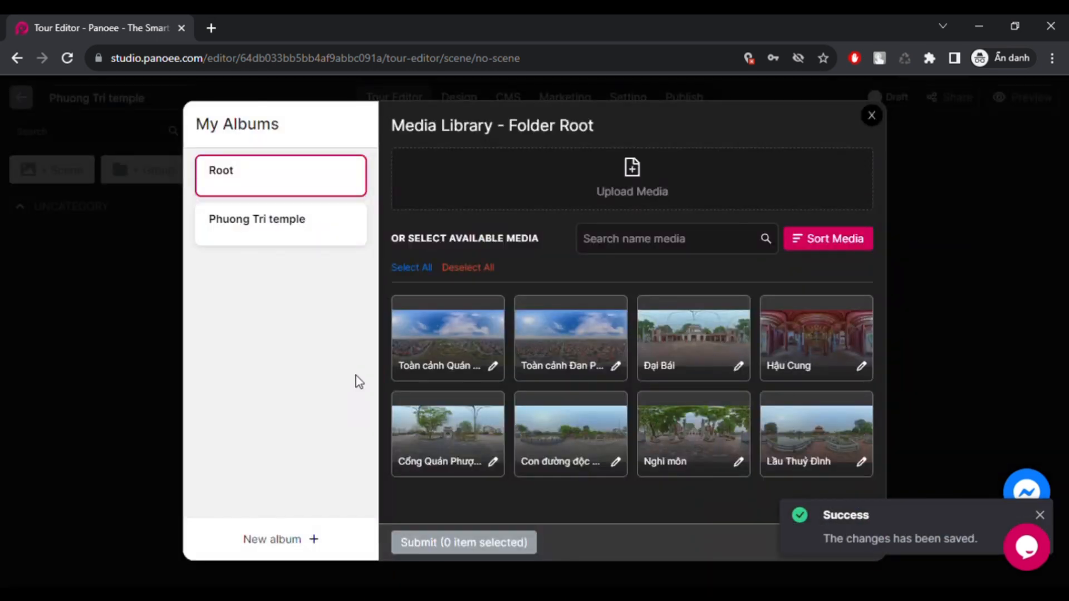
pyautogui.click(258, 218)
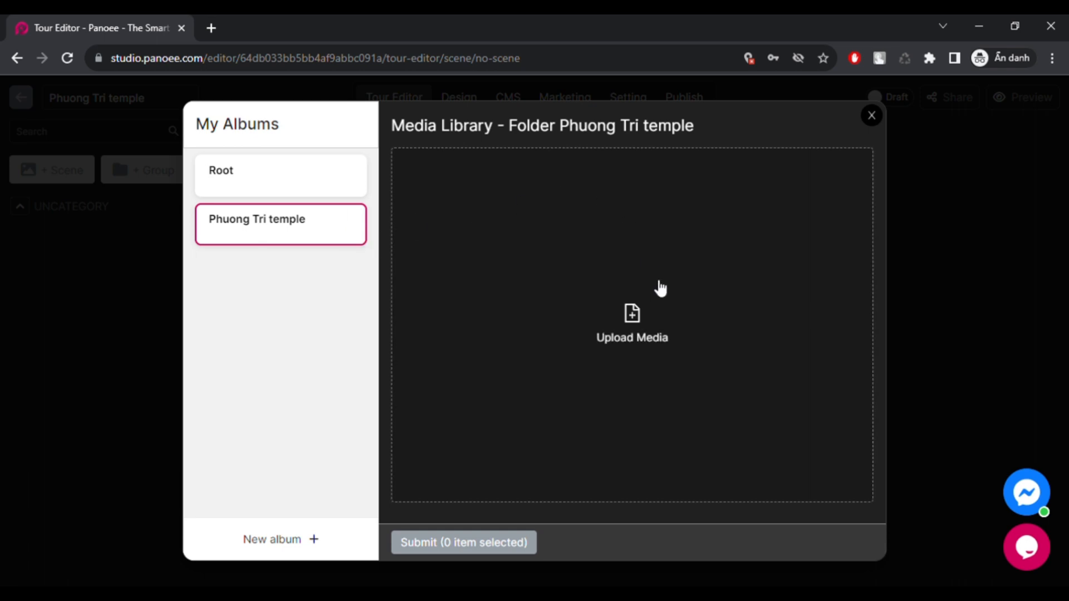
pyautogui.moveTo(655, 285)
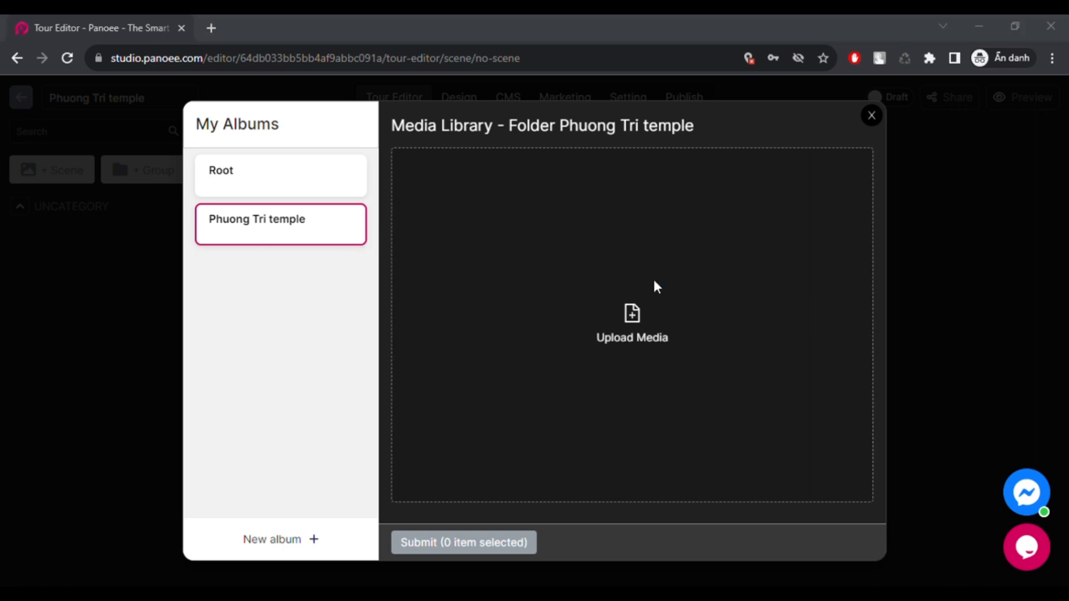
pyautogui.moveTo(772, 439)
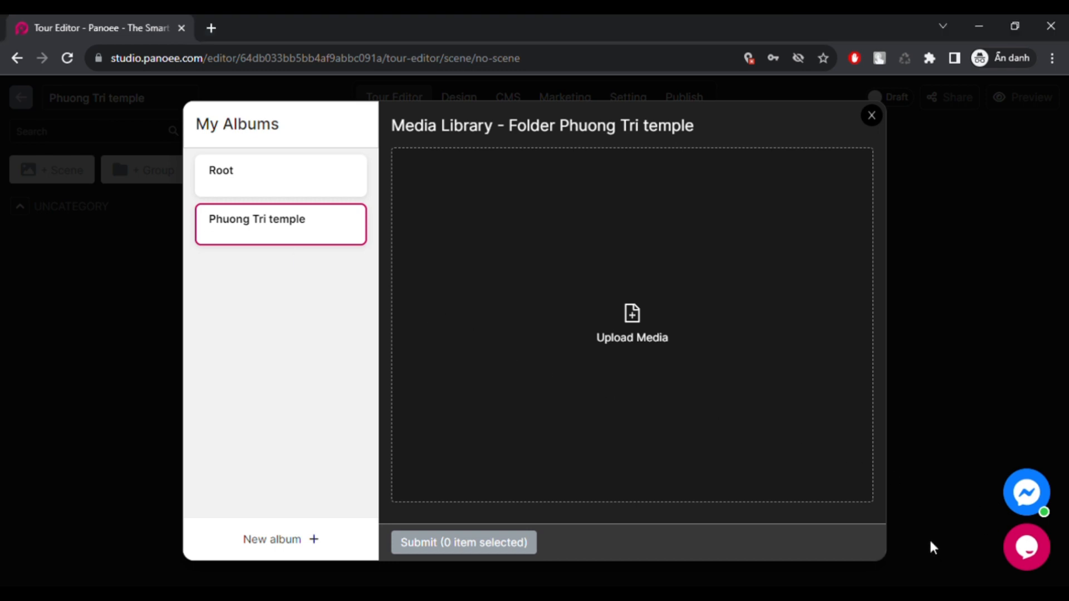
# Step: Upload the eight JPG/PNG panoramas into the album, then return to the Projects dashboard
pyautogui.click(630, 323)
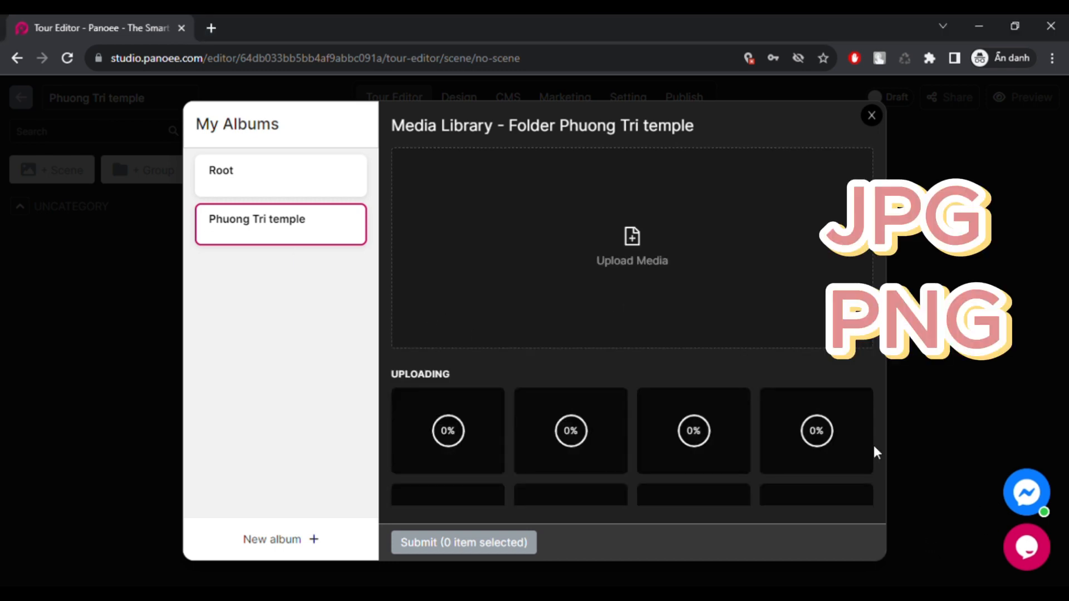
pyautogui.moveTo(988, 102)
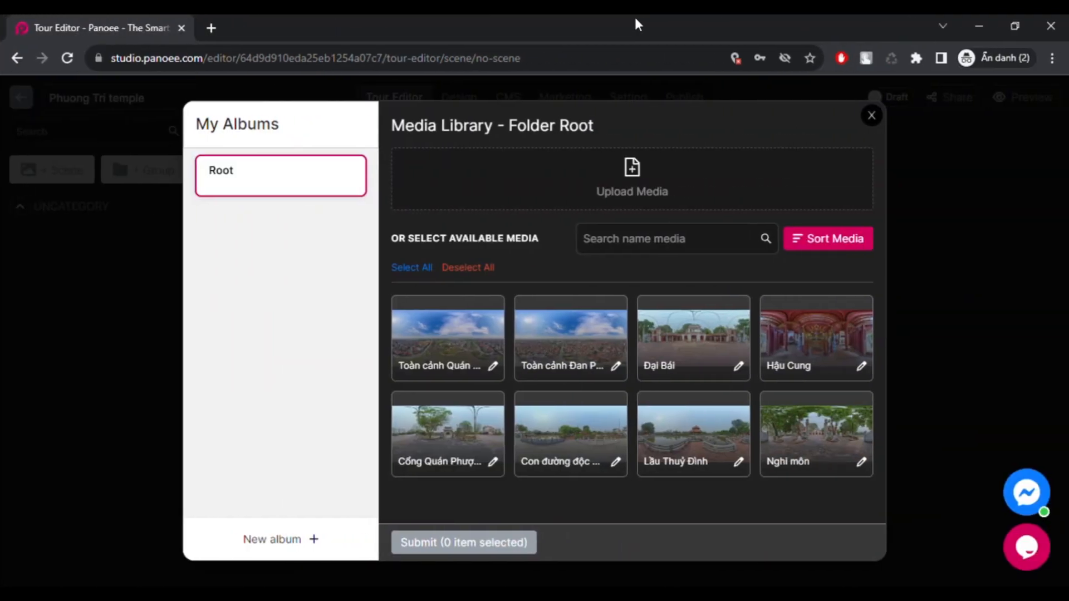
pyautogui.moveTo(659, 284)
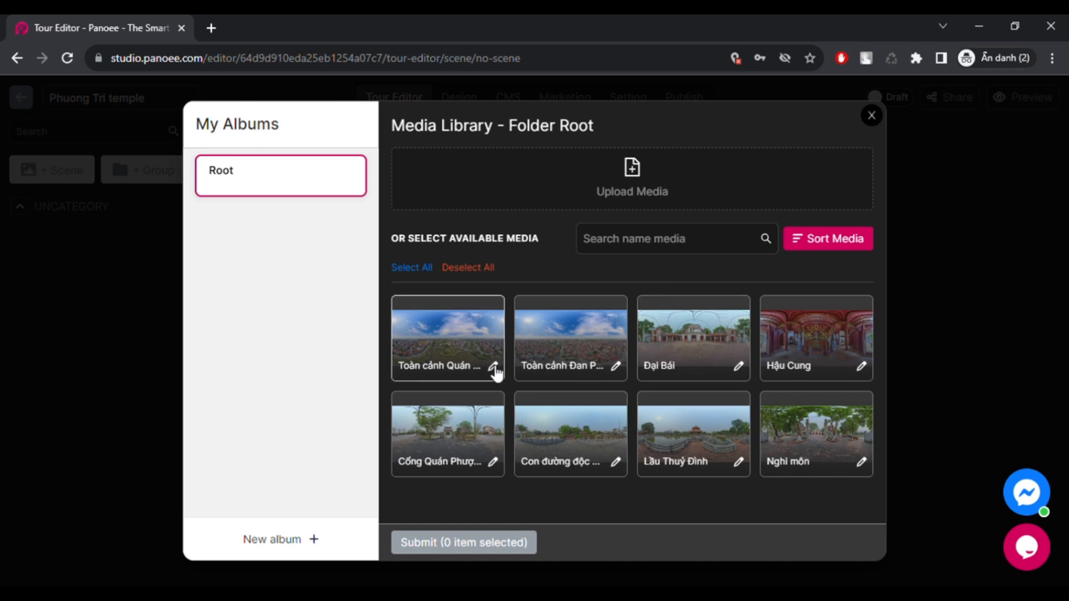
pyautogui.click(447, 338)
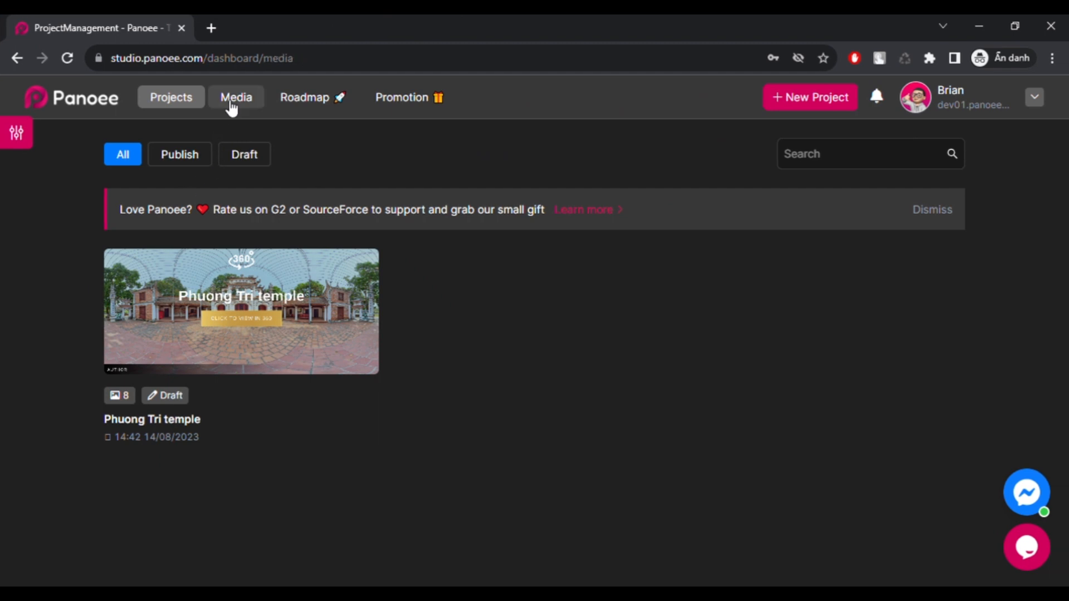
# Step: Open the media manager and browse the Root folder and the Phuong Tri temple album
pyautogui.click(241, 312)
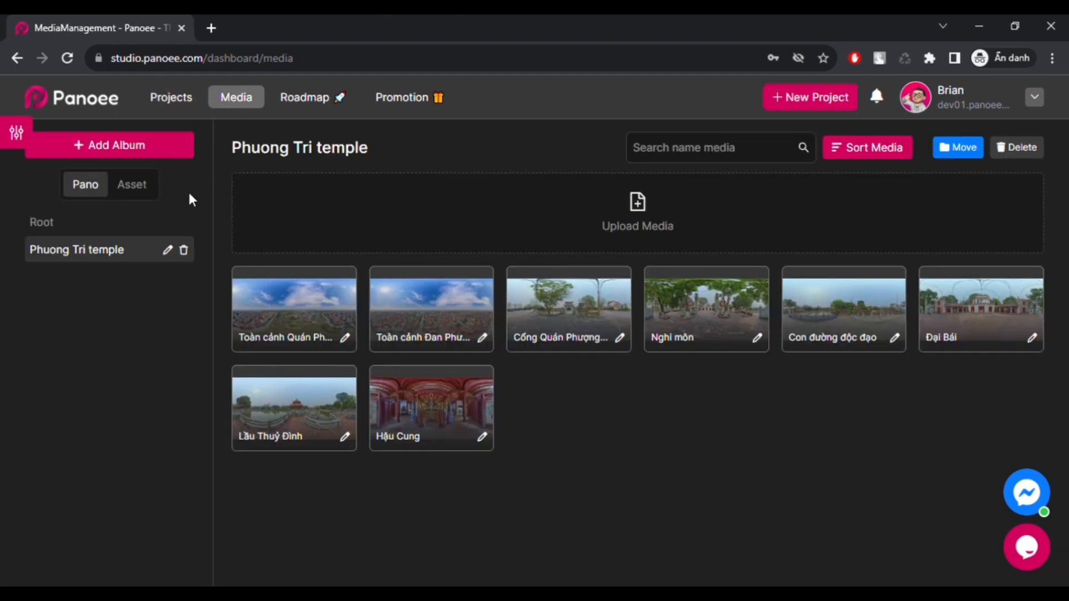
pyautogui.click(42, 222)
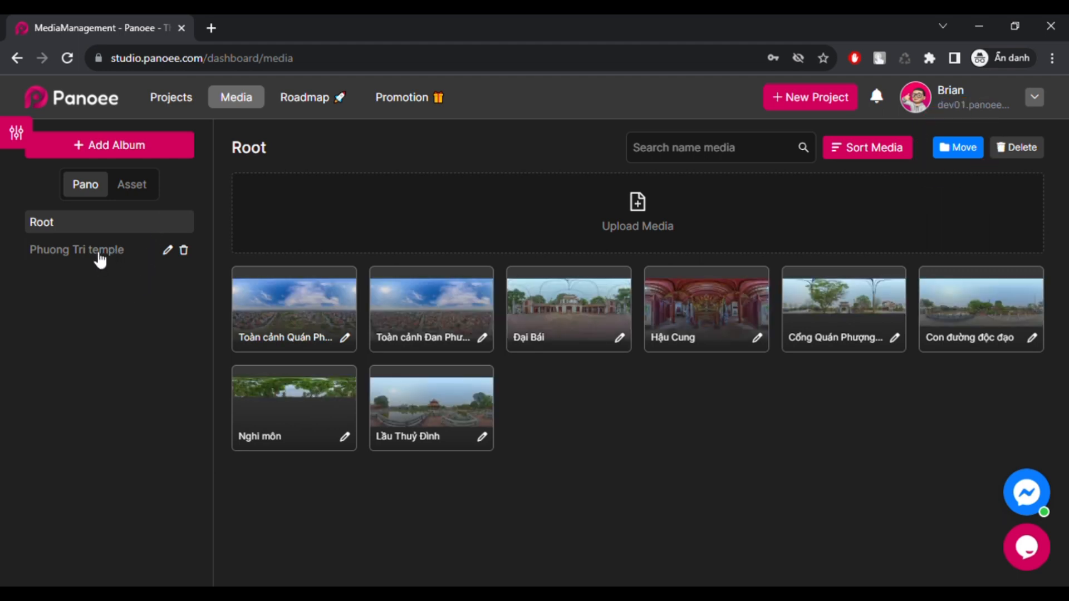
pyautogui.click(76, 249)
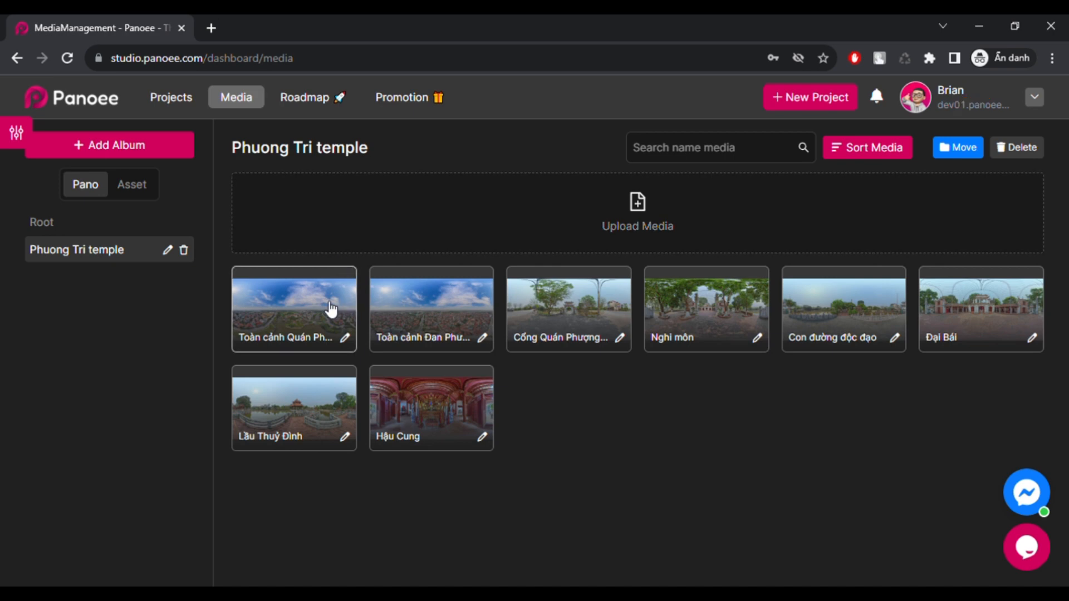
# Step: Select the first panorama, start deleting it, then cancel to keep all images
pyautogui.click(294, 309)
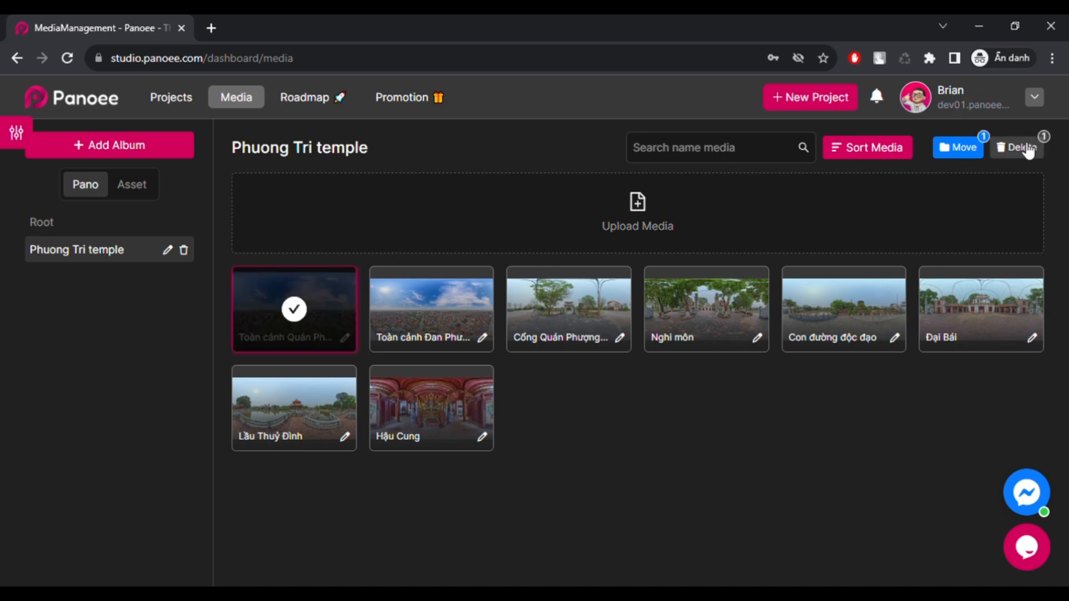
pyautogui.click(431, 308)
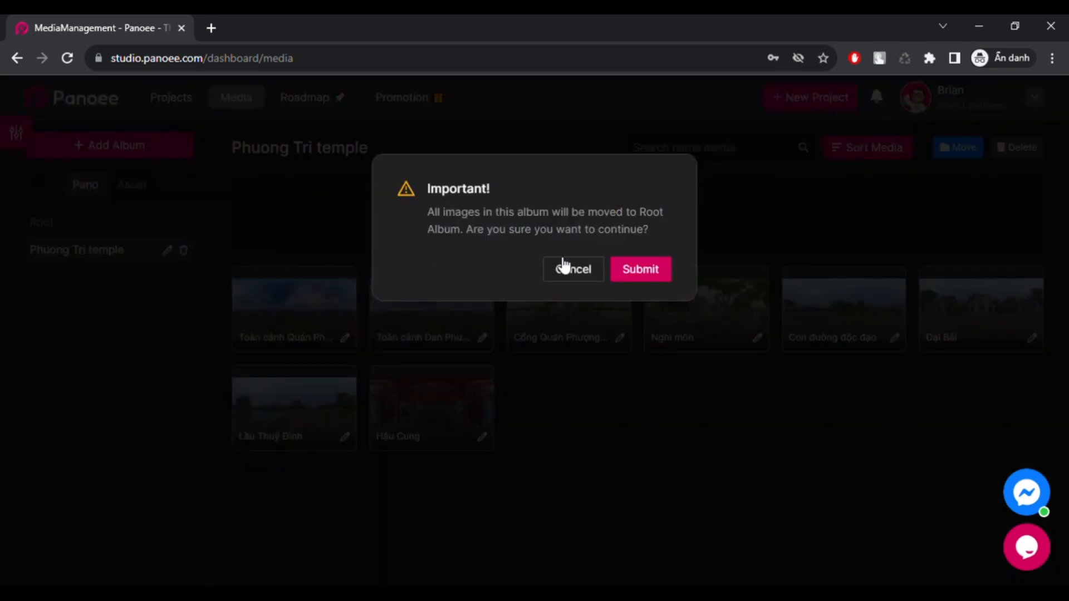
pyautogui.click(640, 268)
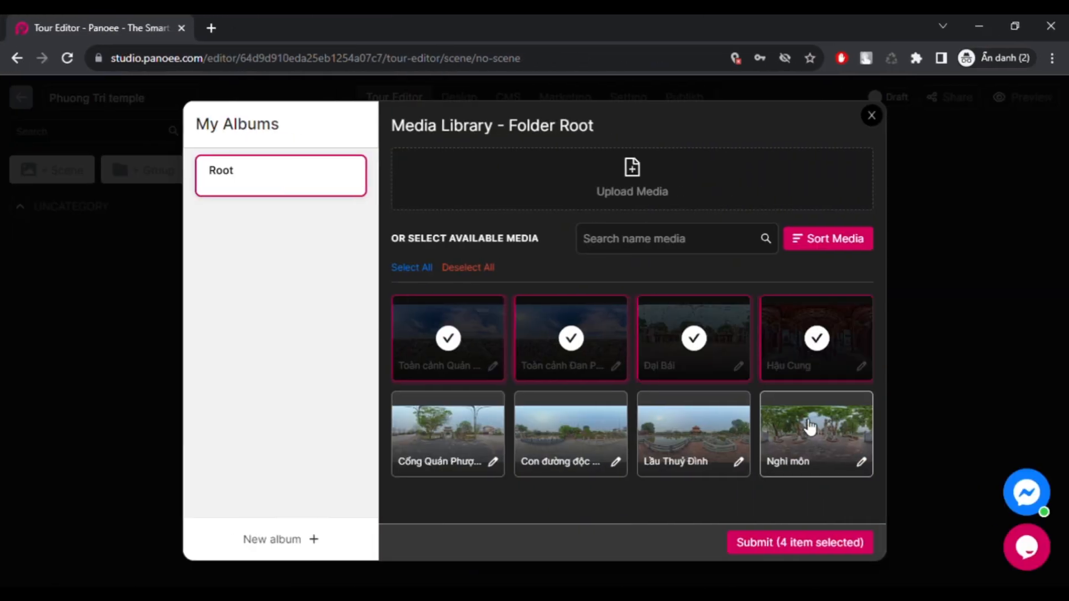
# Step: Select all eight Root album images in the Media Library and submit them as tour scenes
pyautogui.click(815, 434)
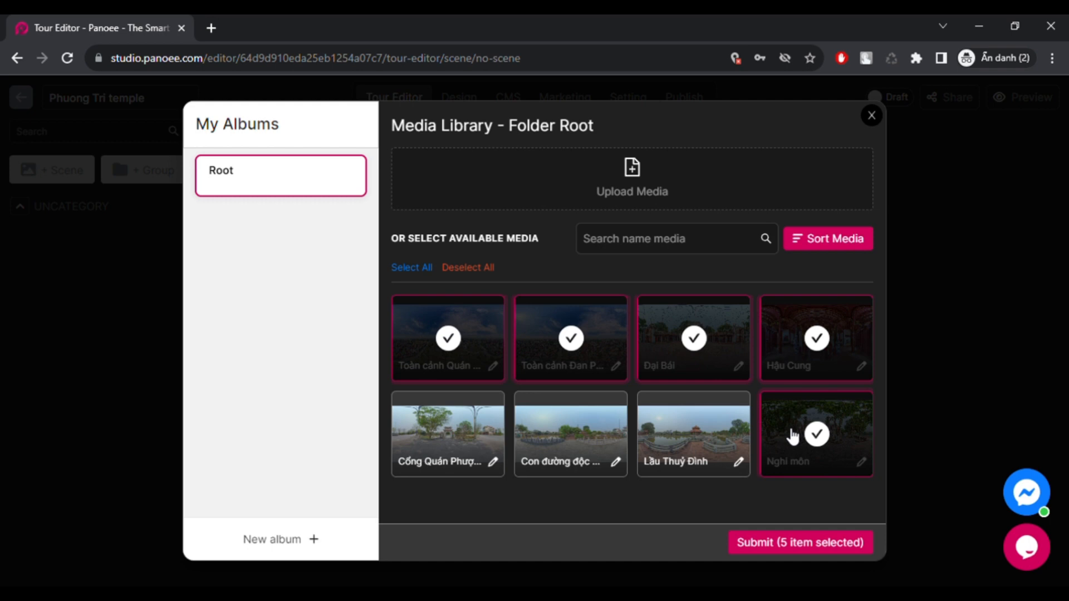
pyautogui.click(467, 267)
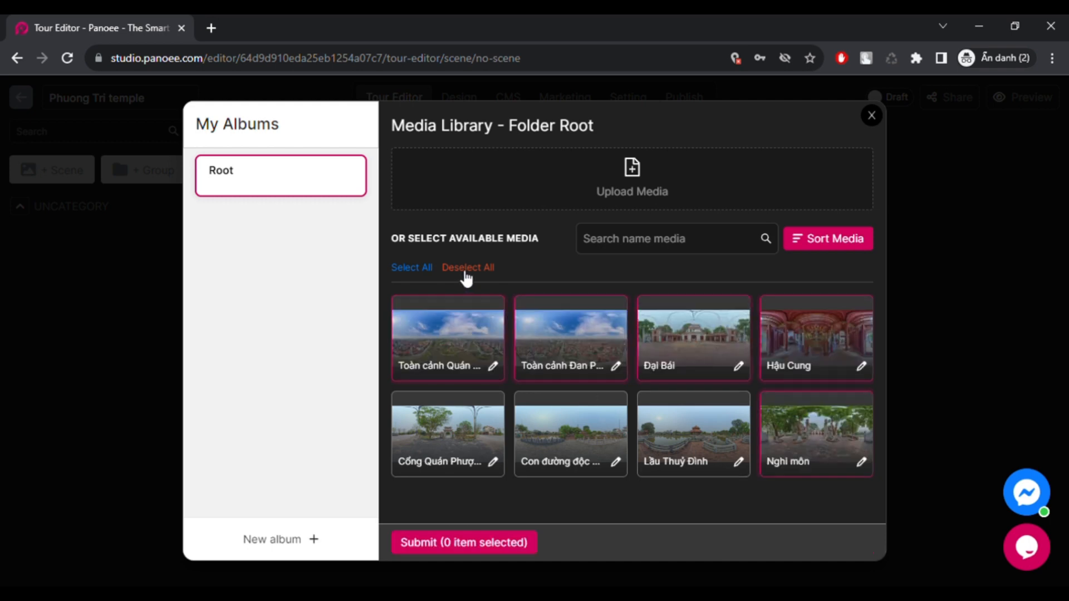
pyautogui.click(411, 268)
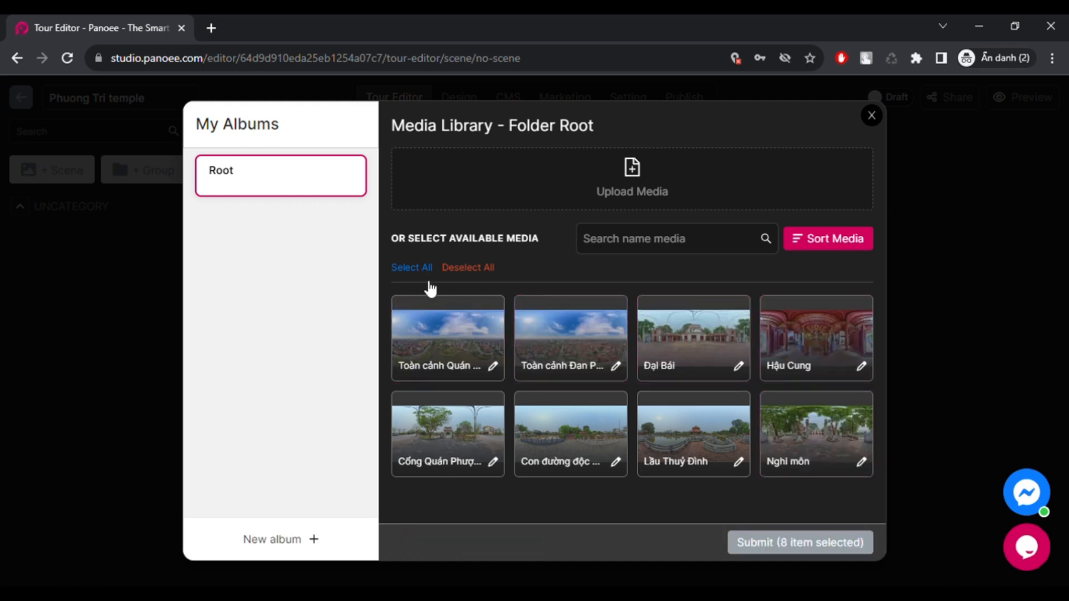
pyautogui.click(410, 268)
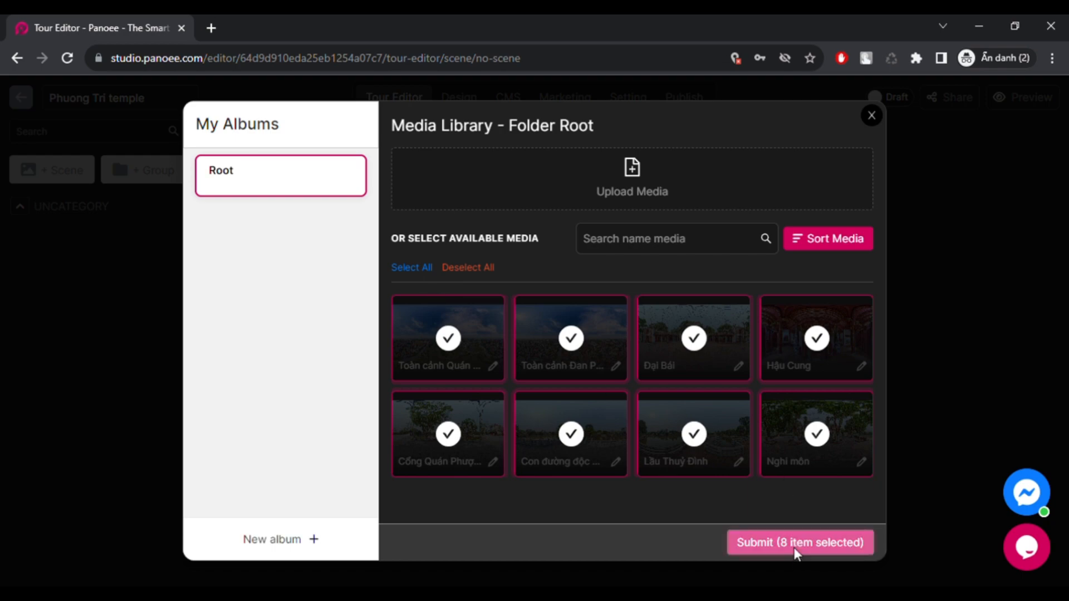
pyautogui.click(798, 542)
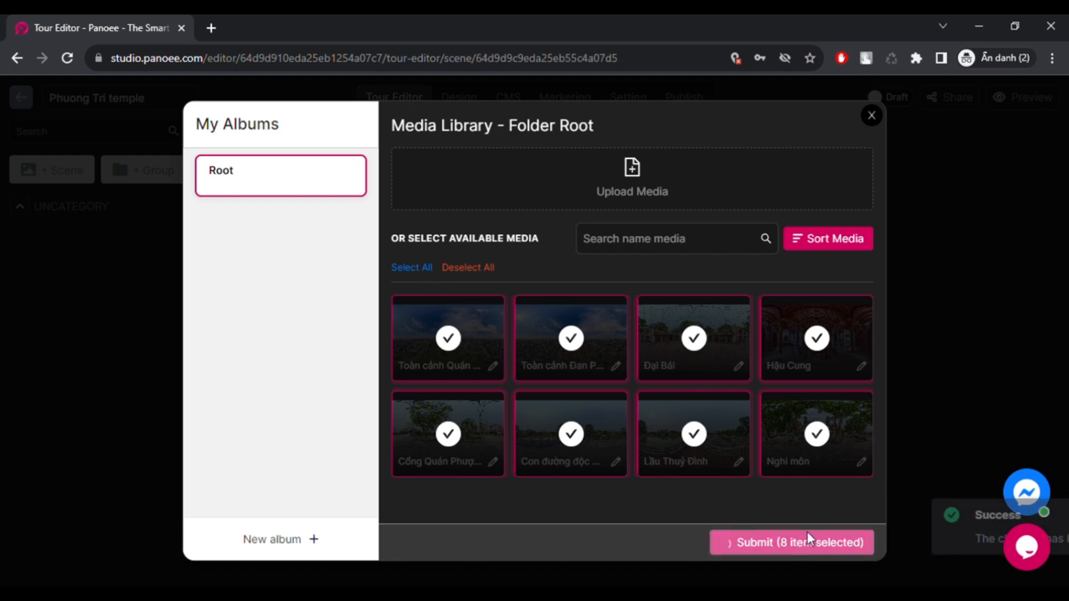
pyautogui.click(789, 541)
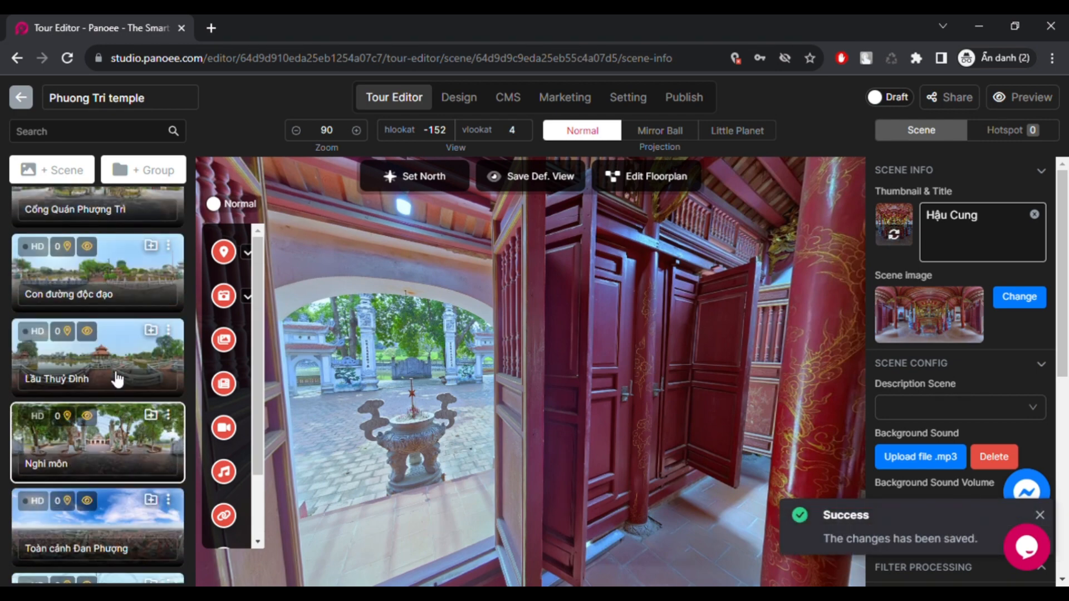
pyautogui.scroll(-3)
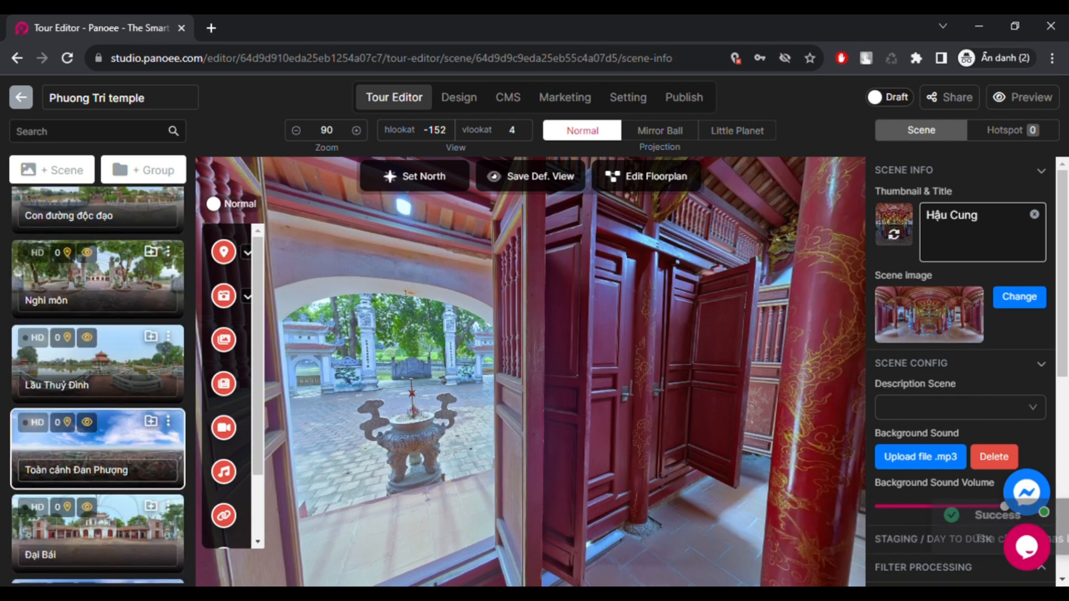